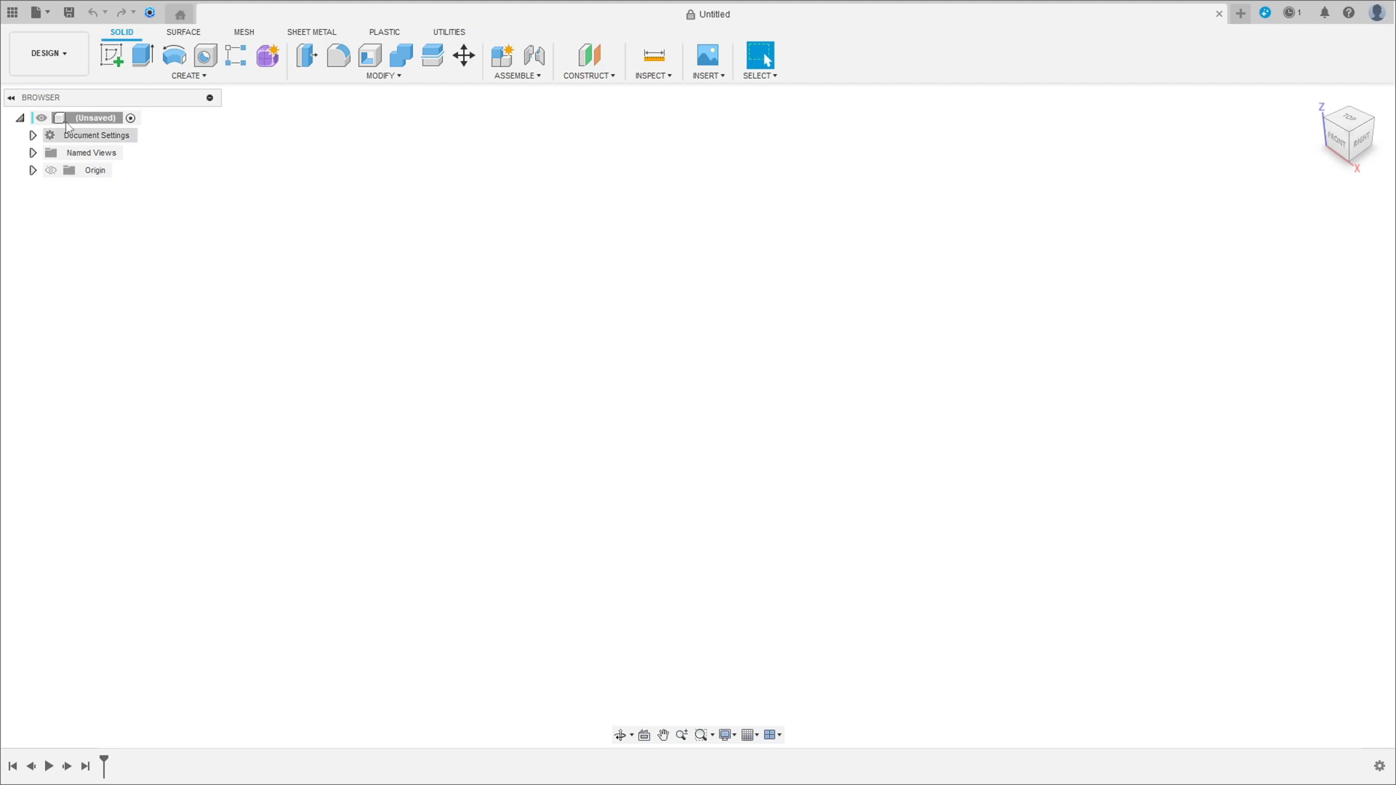
Sketch concentric hub circles at the origin and a Ø25 circle 80 mm above.
click(110, 54)
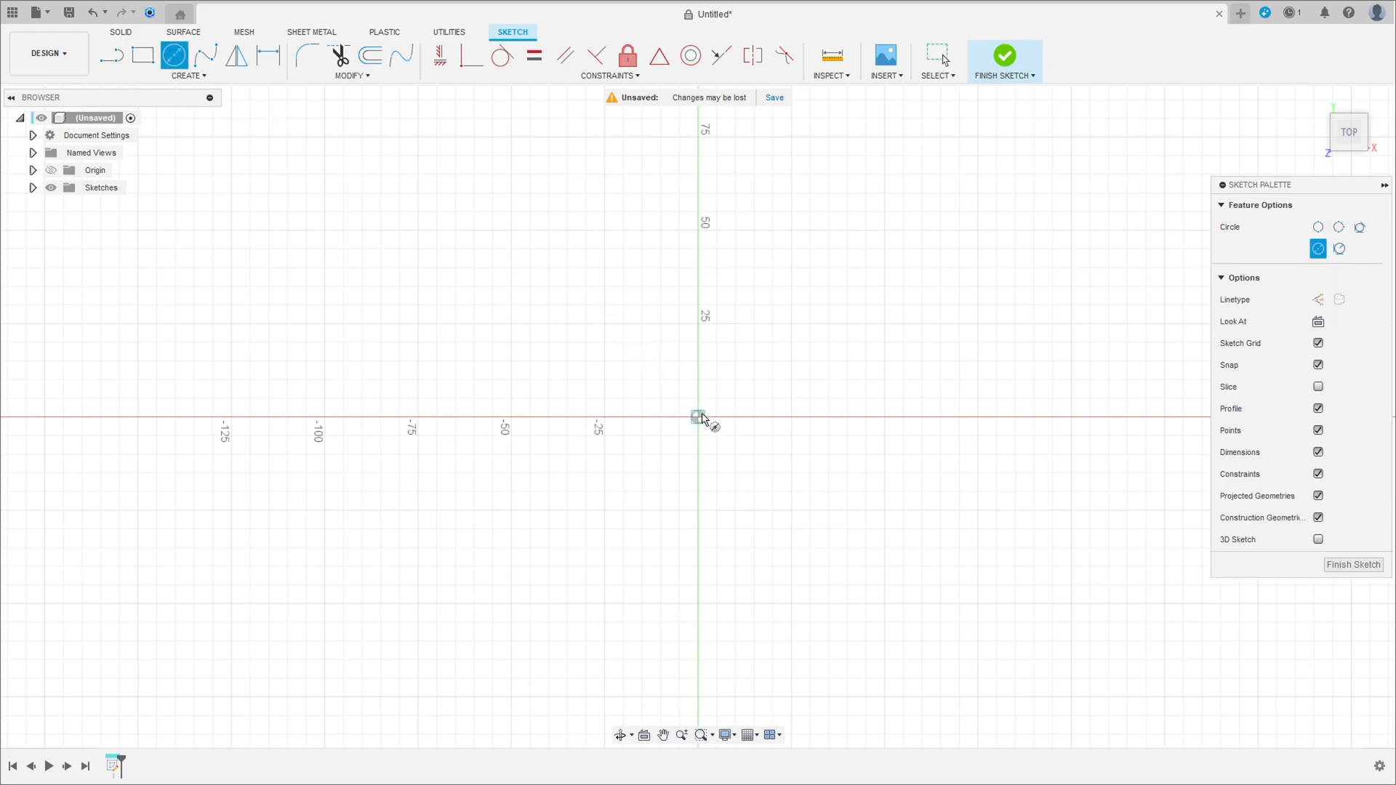
drag(697, 418, 745, 375)
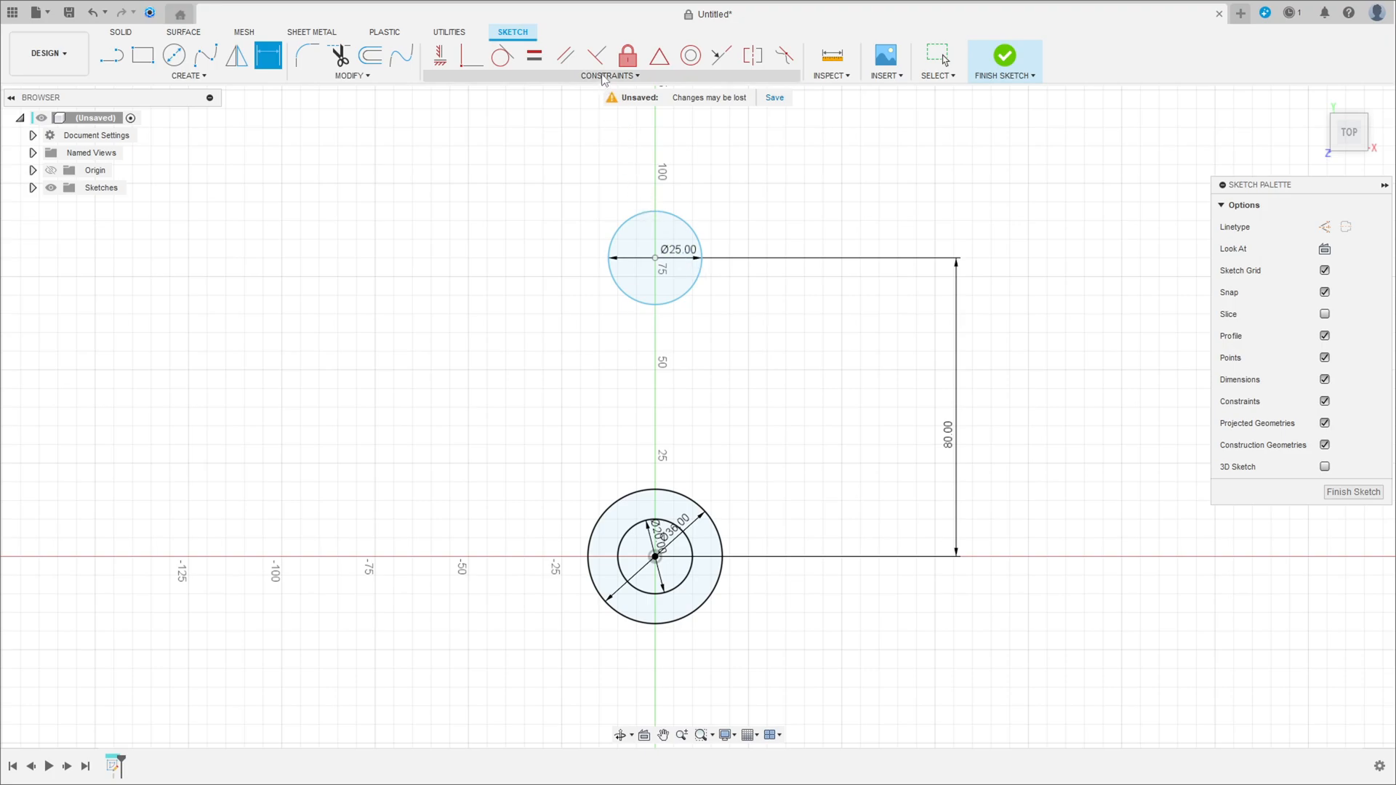
Draw two lines tangent to the Ø36 and Ø25 circles to outline the arm.
click(656, 259)
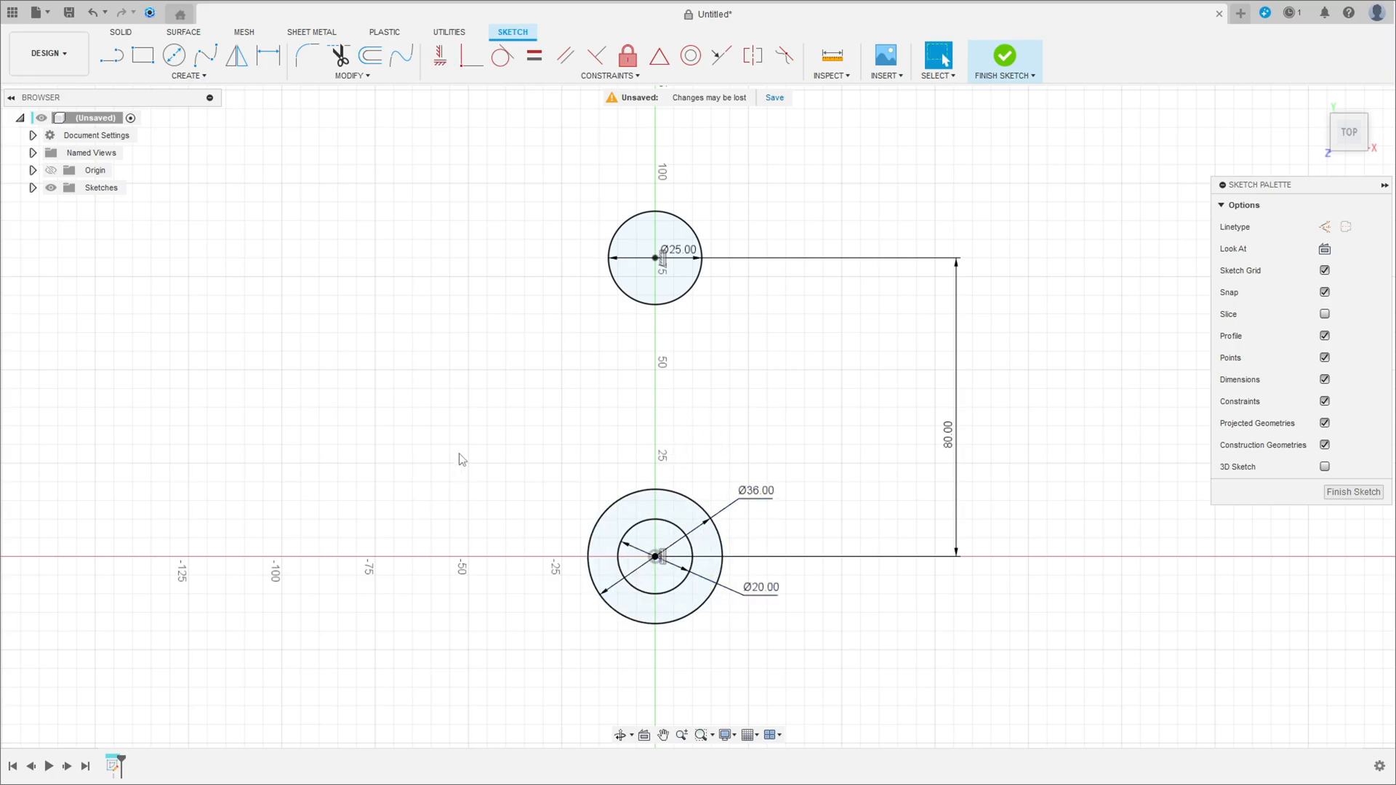
click(112, 54)
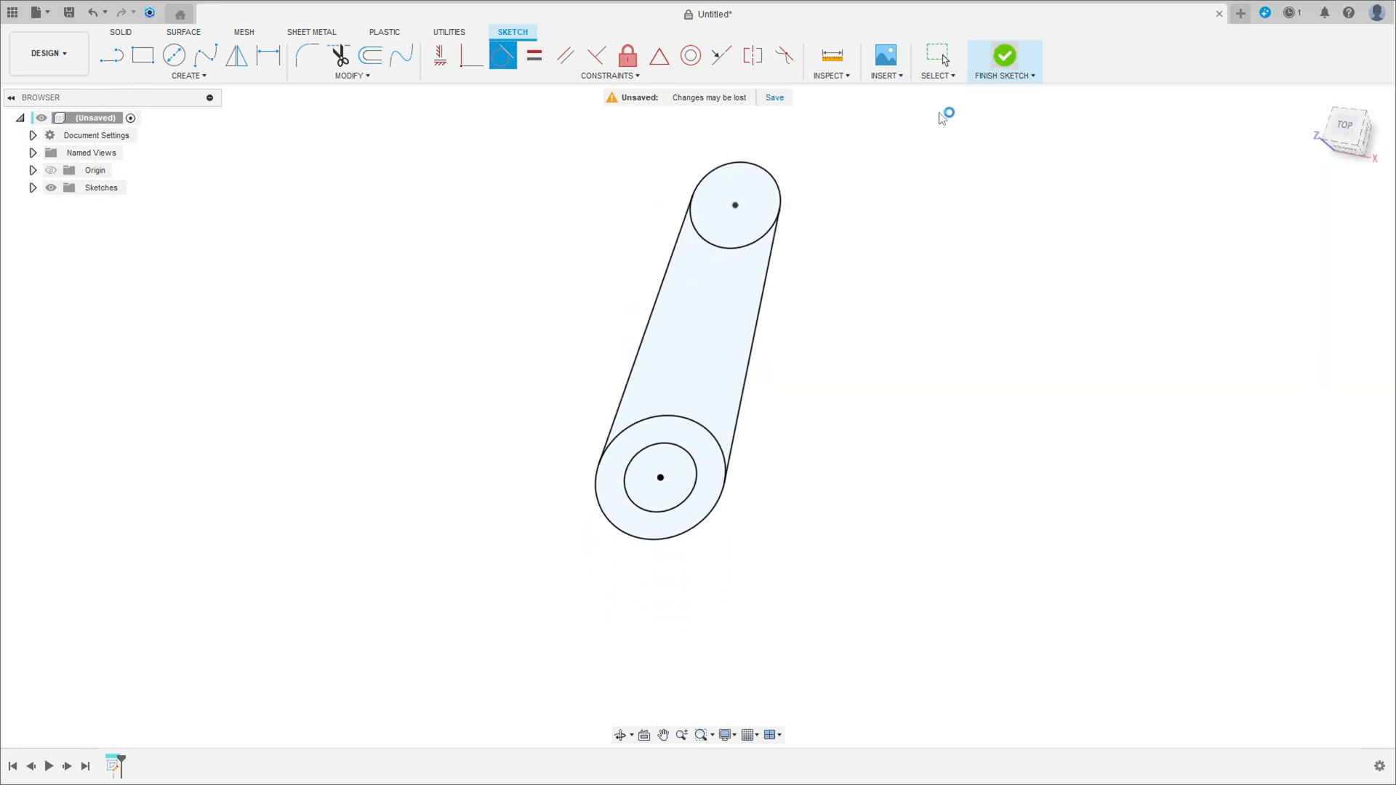
Extrude the ring between the hub circles 63 mm as a new hollow cylinder body.
click(1005, 55)
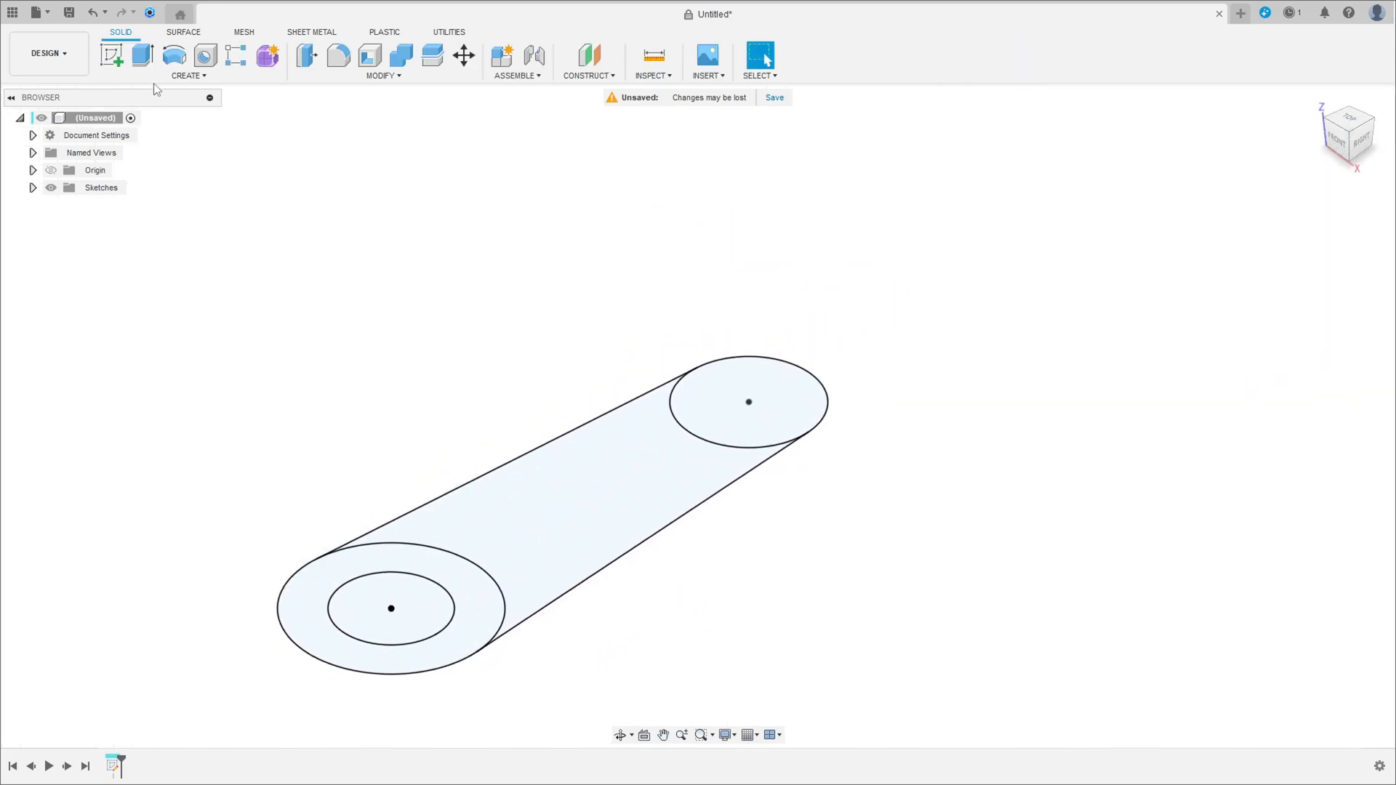
click(141, 56)
text(63)
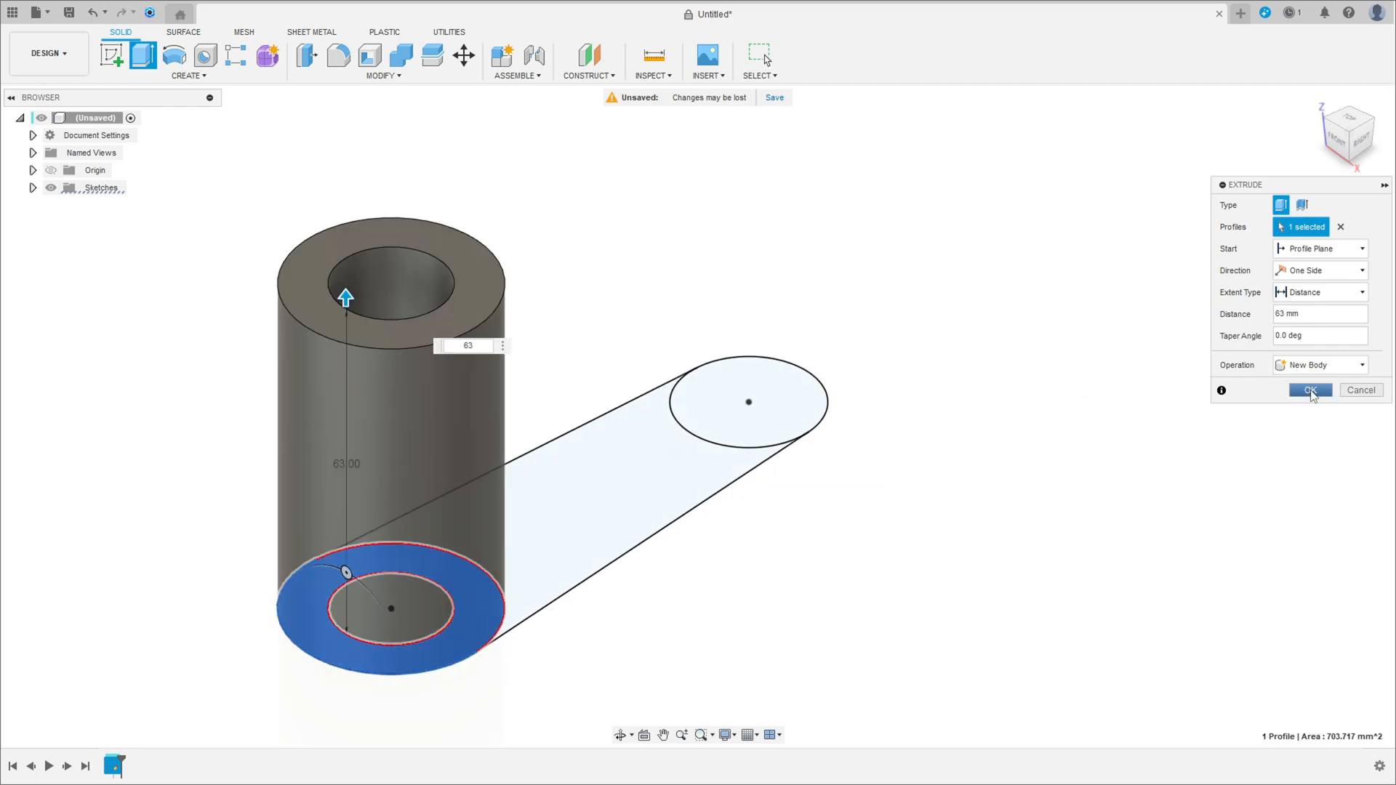
click(1311, 391)
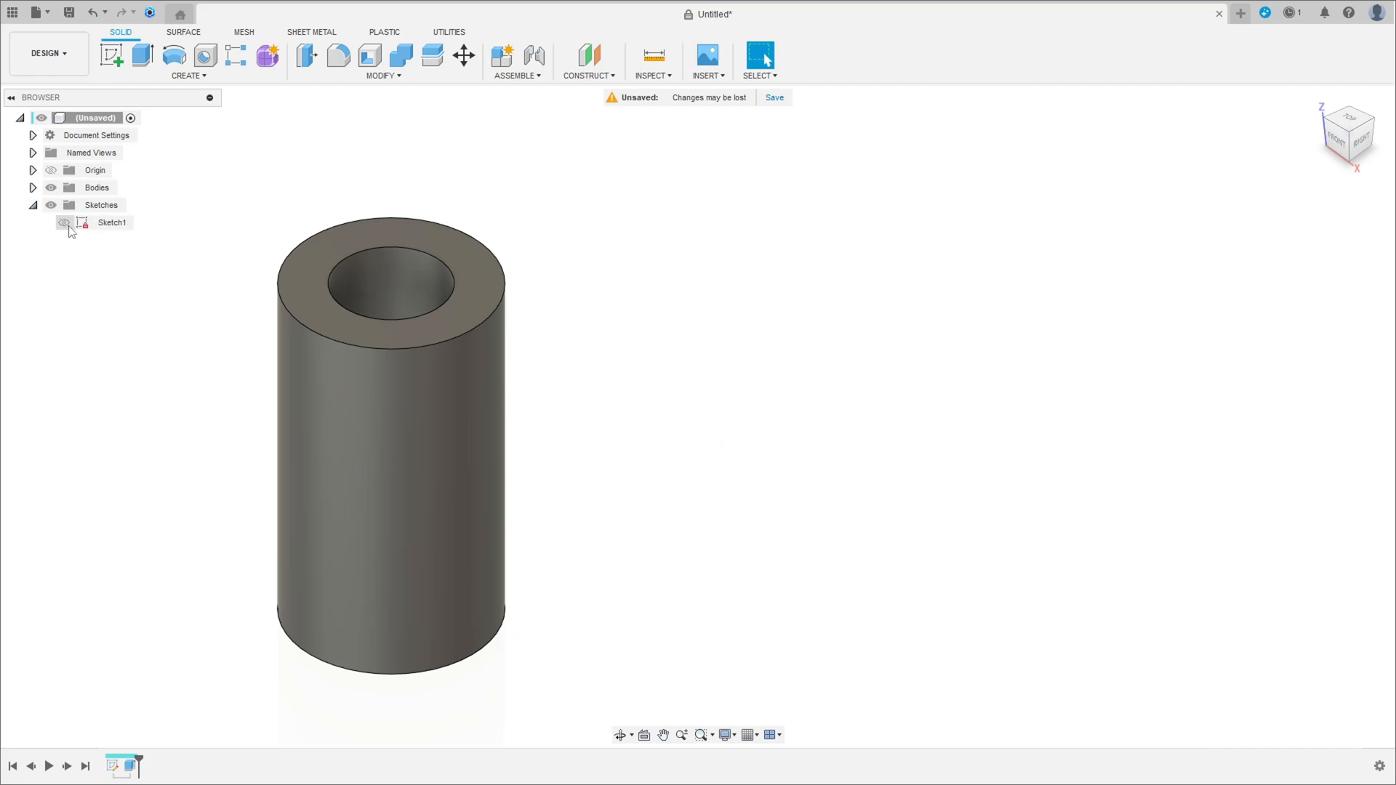
Extrude the arm profile as a thin plate and the Ø25 circle into a 25 mm boss.
click(110, 54)
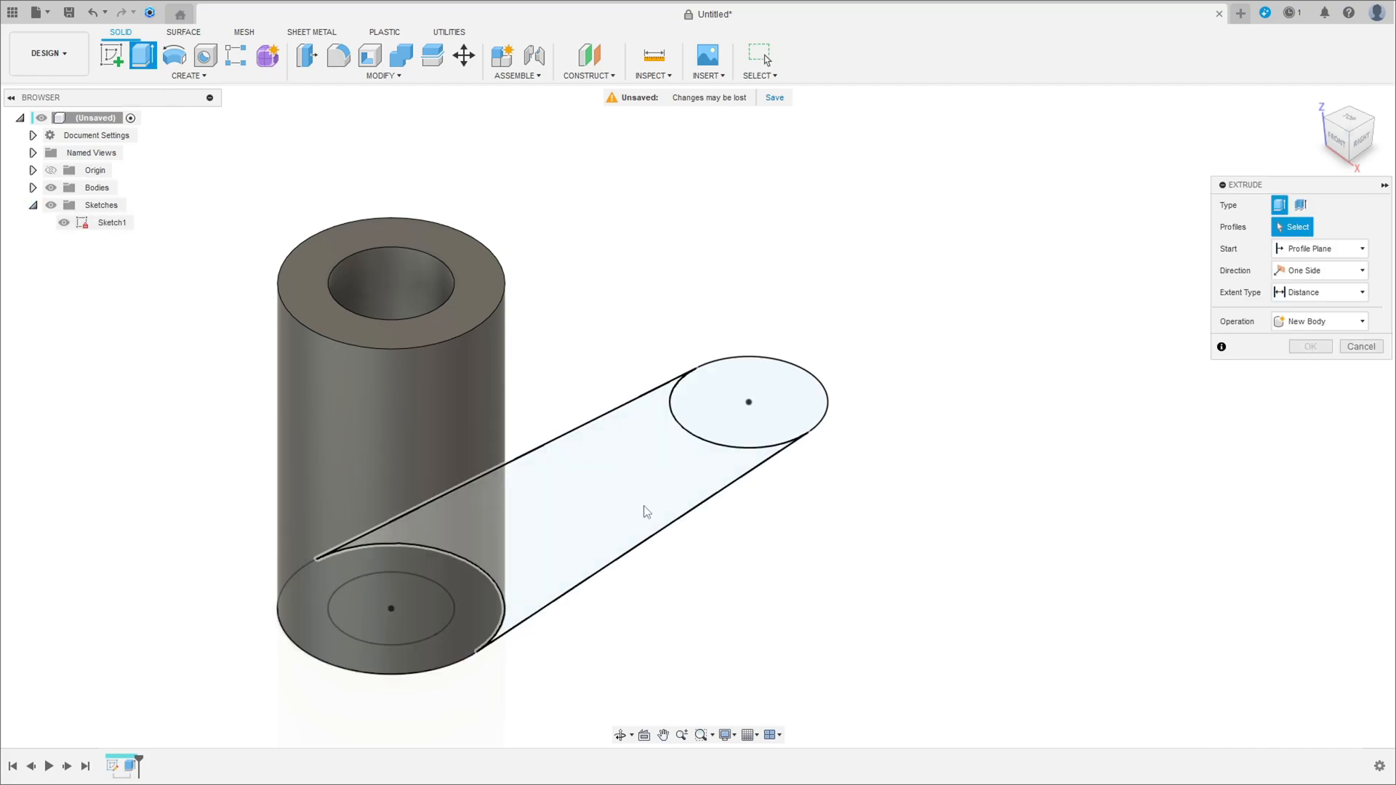
click(605, 499)
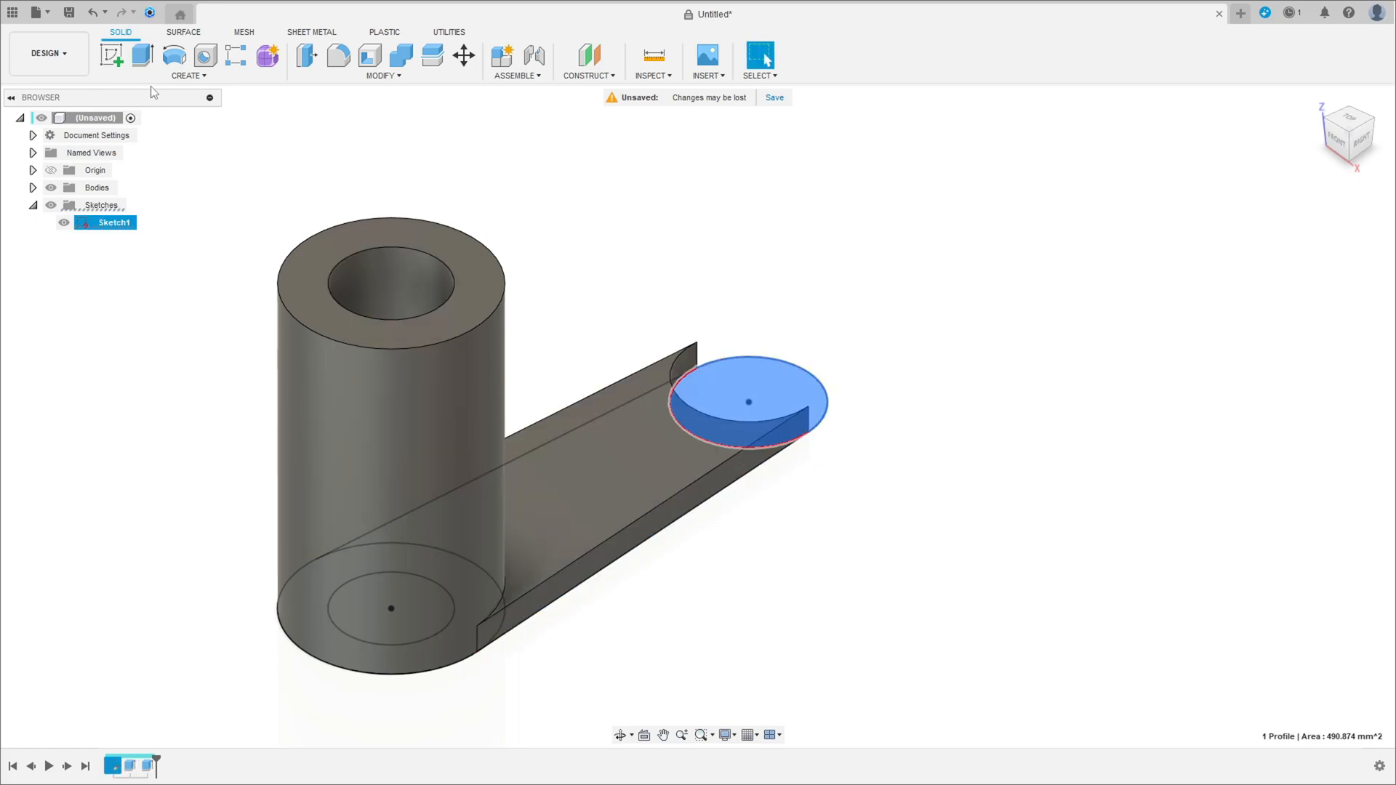
click(141, 55)
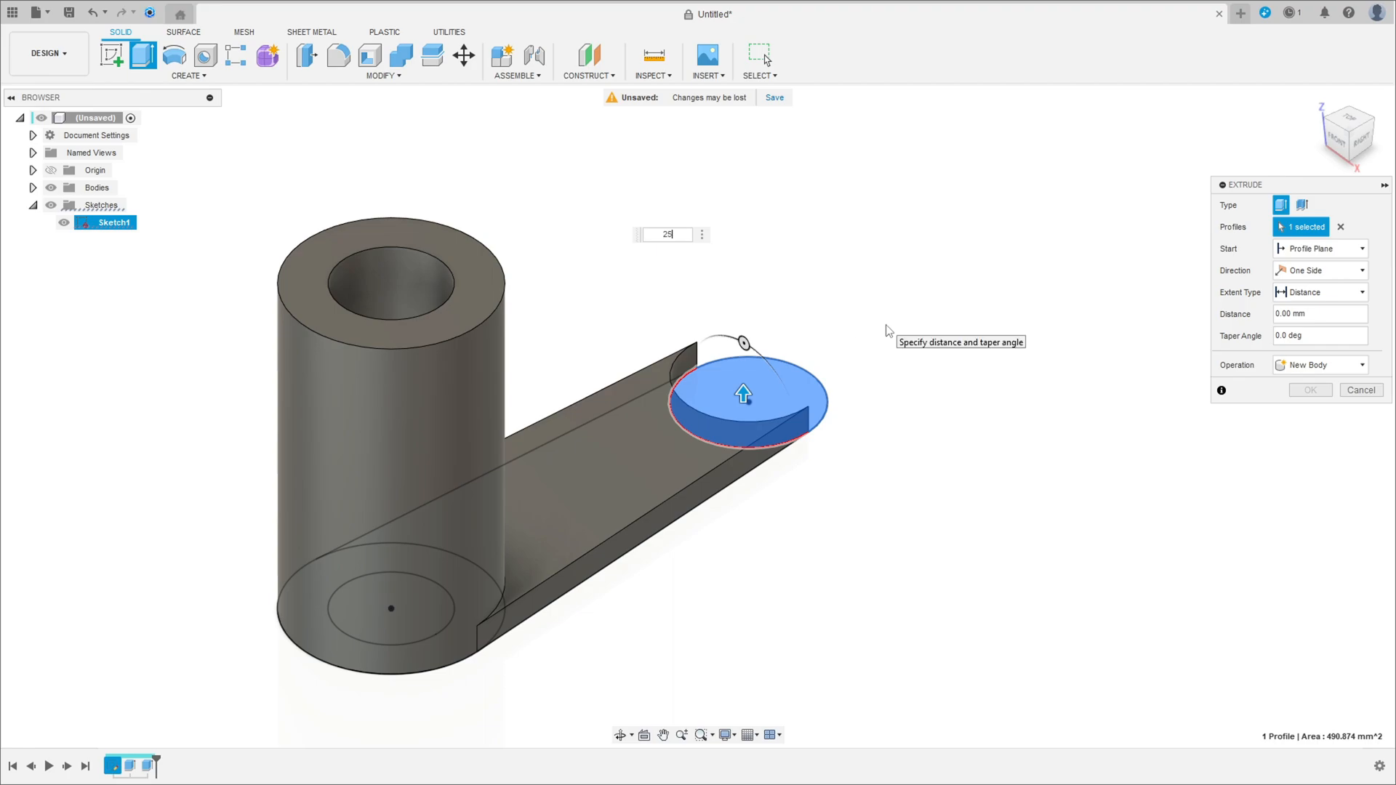
click(1308, 390)
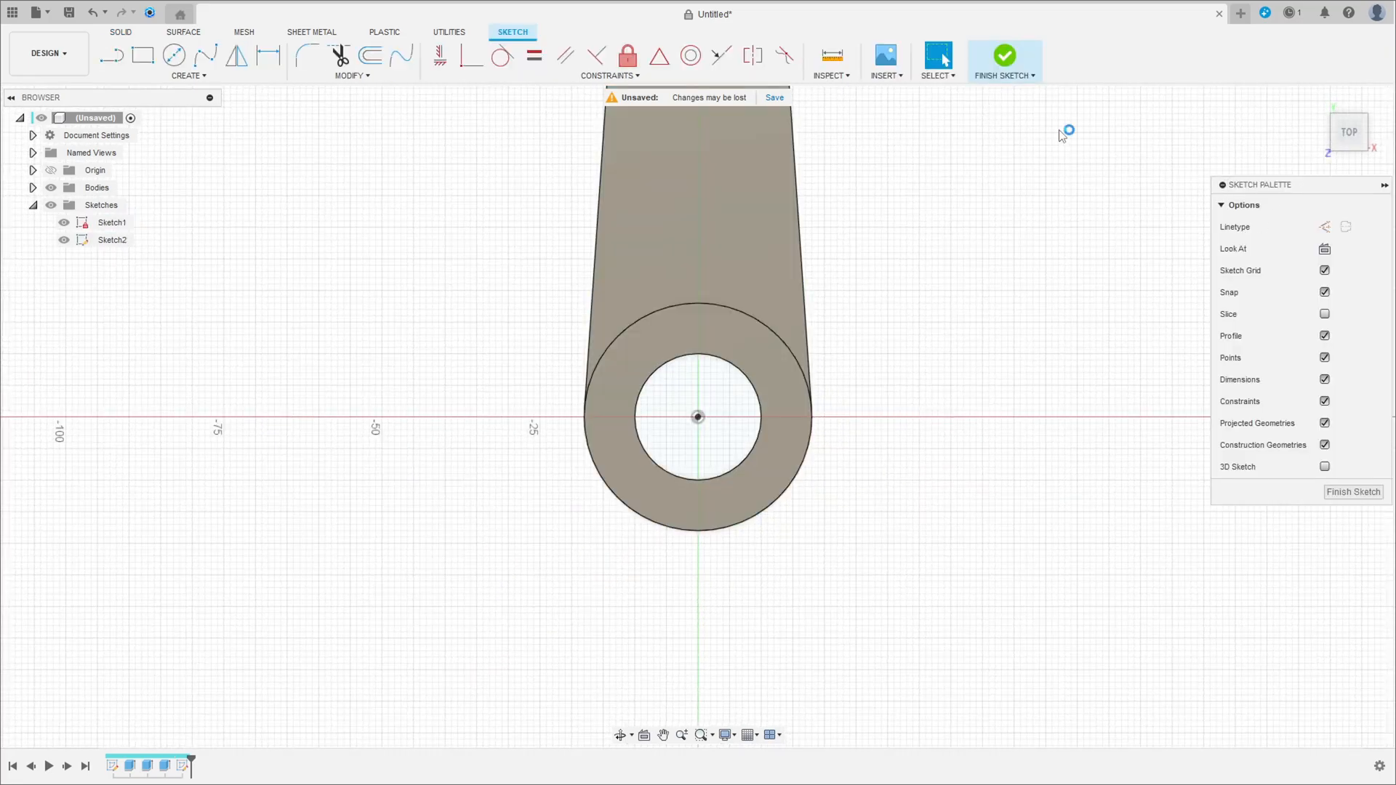
Start a new sketch placed on the side (YZ) plane.
click(1003, 56)
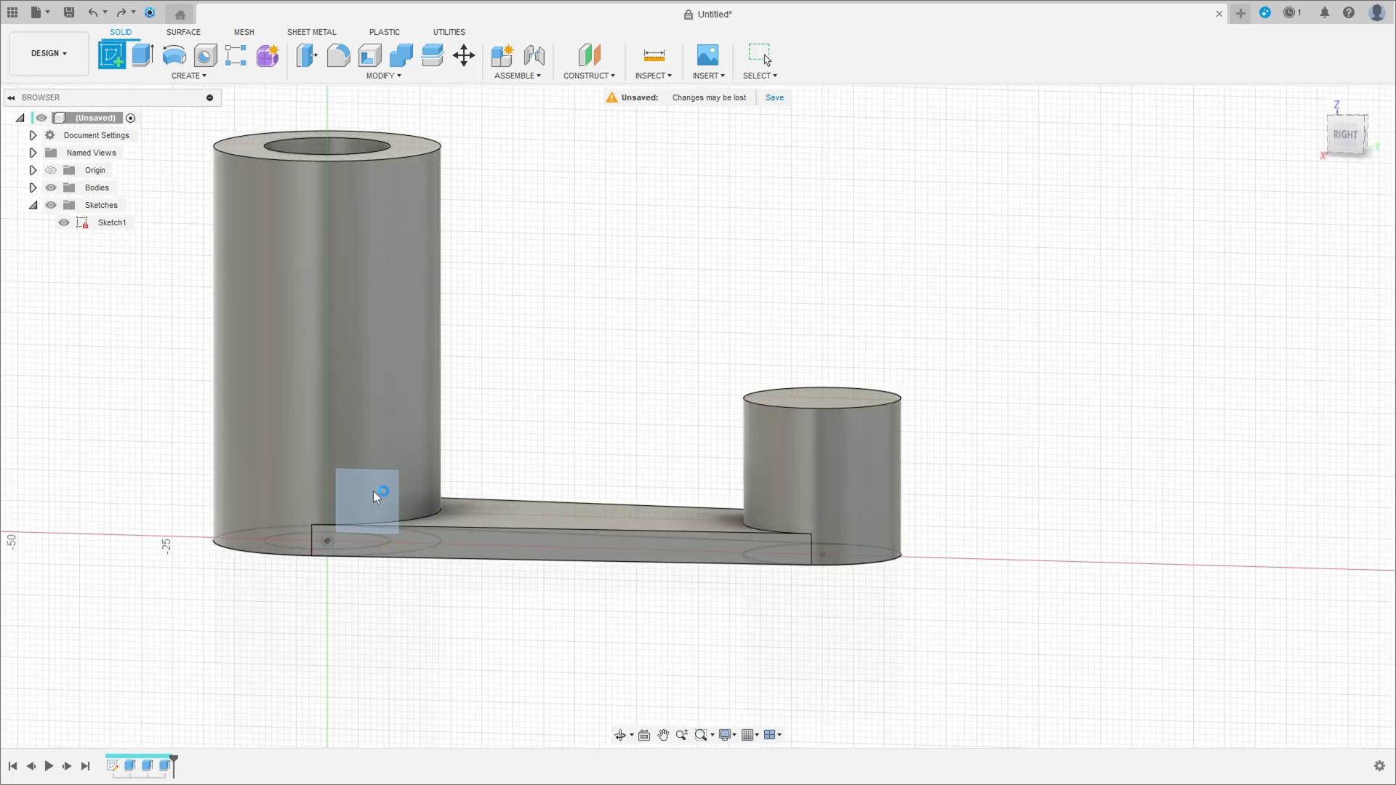
click(372, 495)
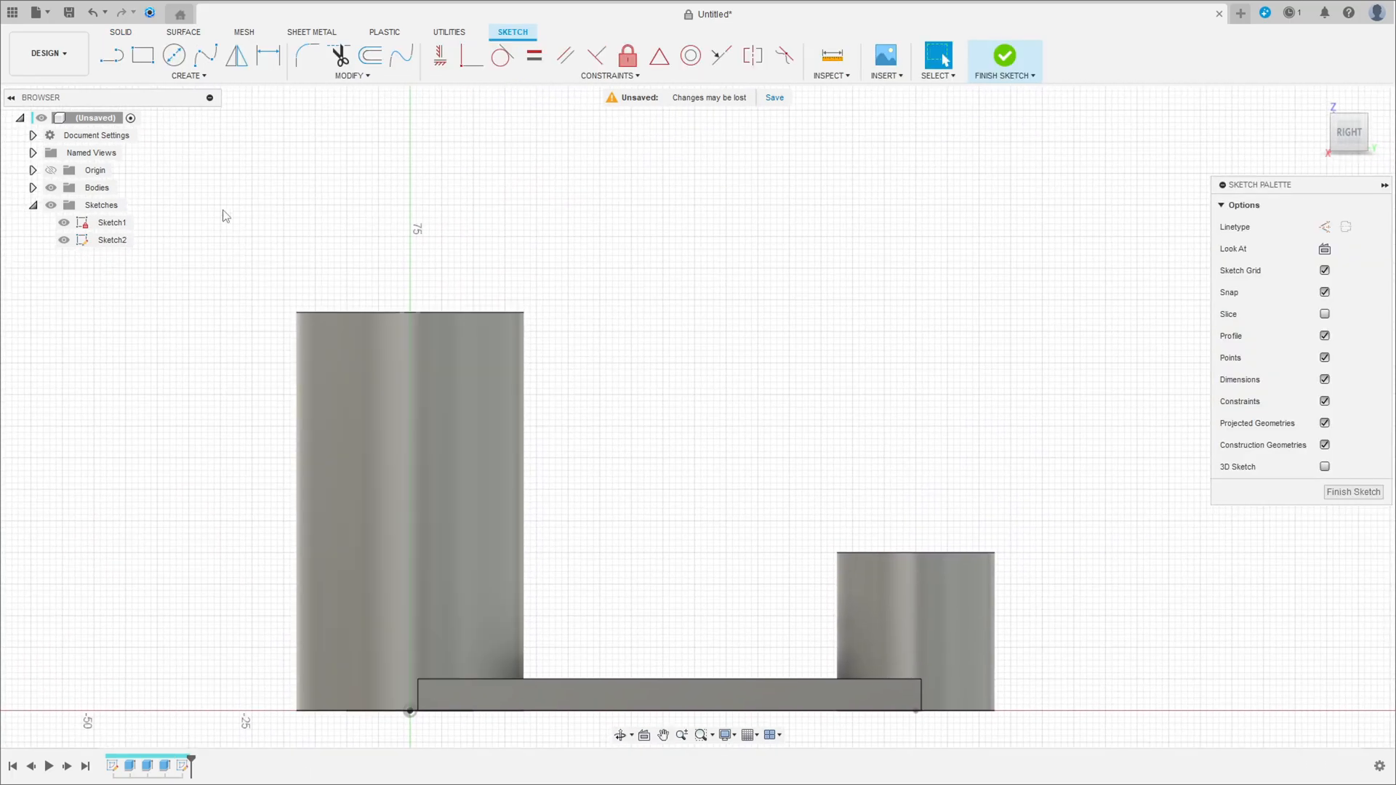
click(187, 74)
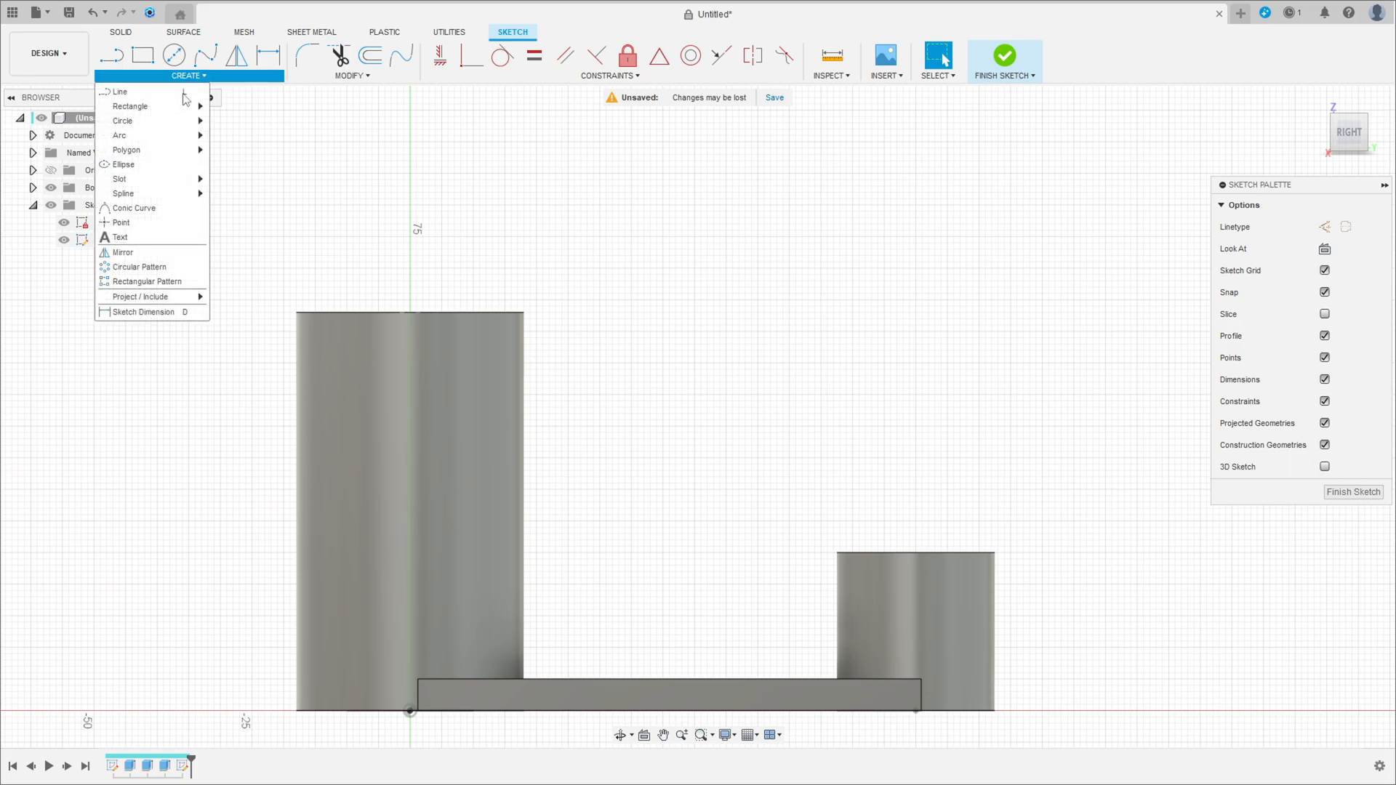
mouse_move(139, 297)
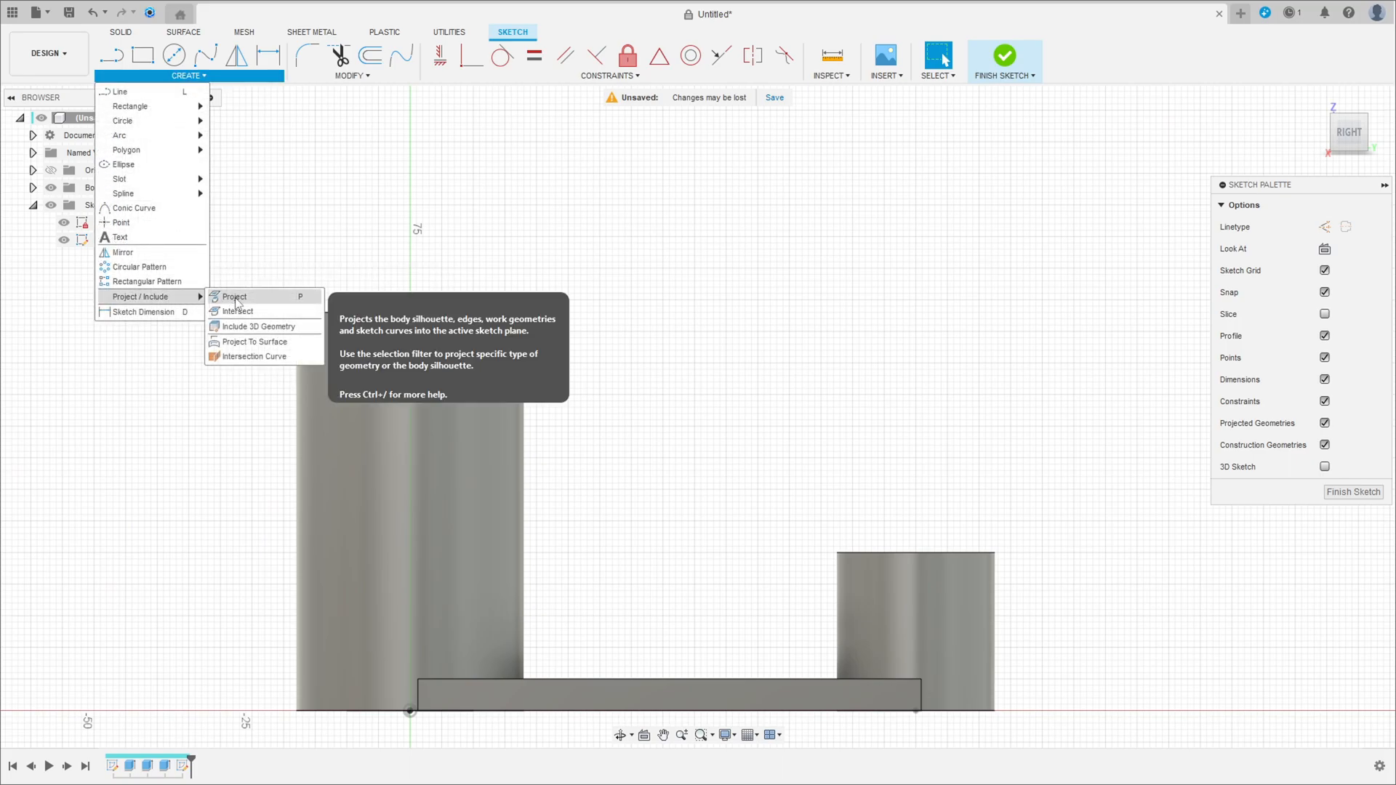
Project the bracket body's silhouette into the sketch using the Bodies filter.
click(234, 295)
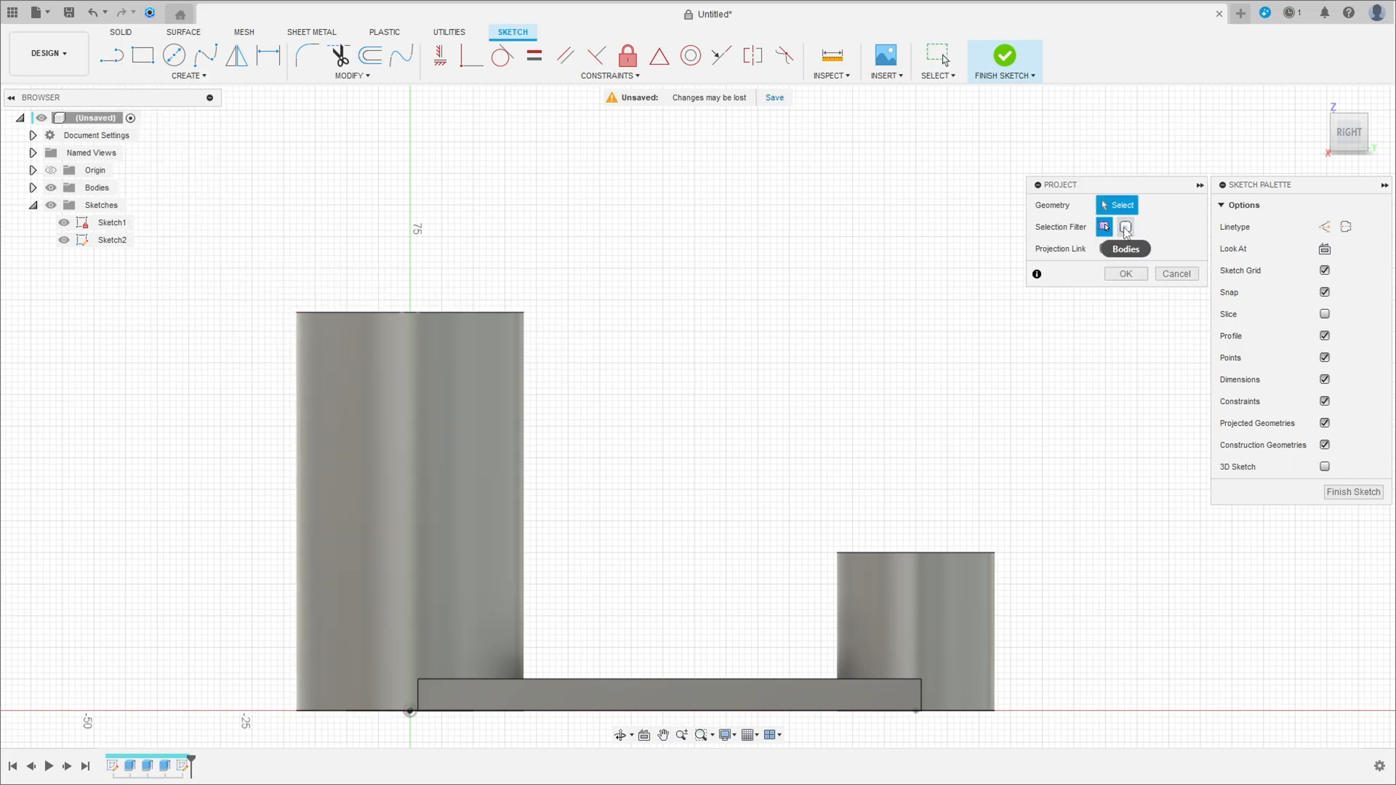
click(1124, 227)
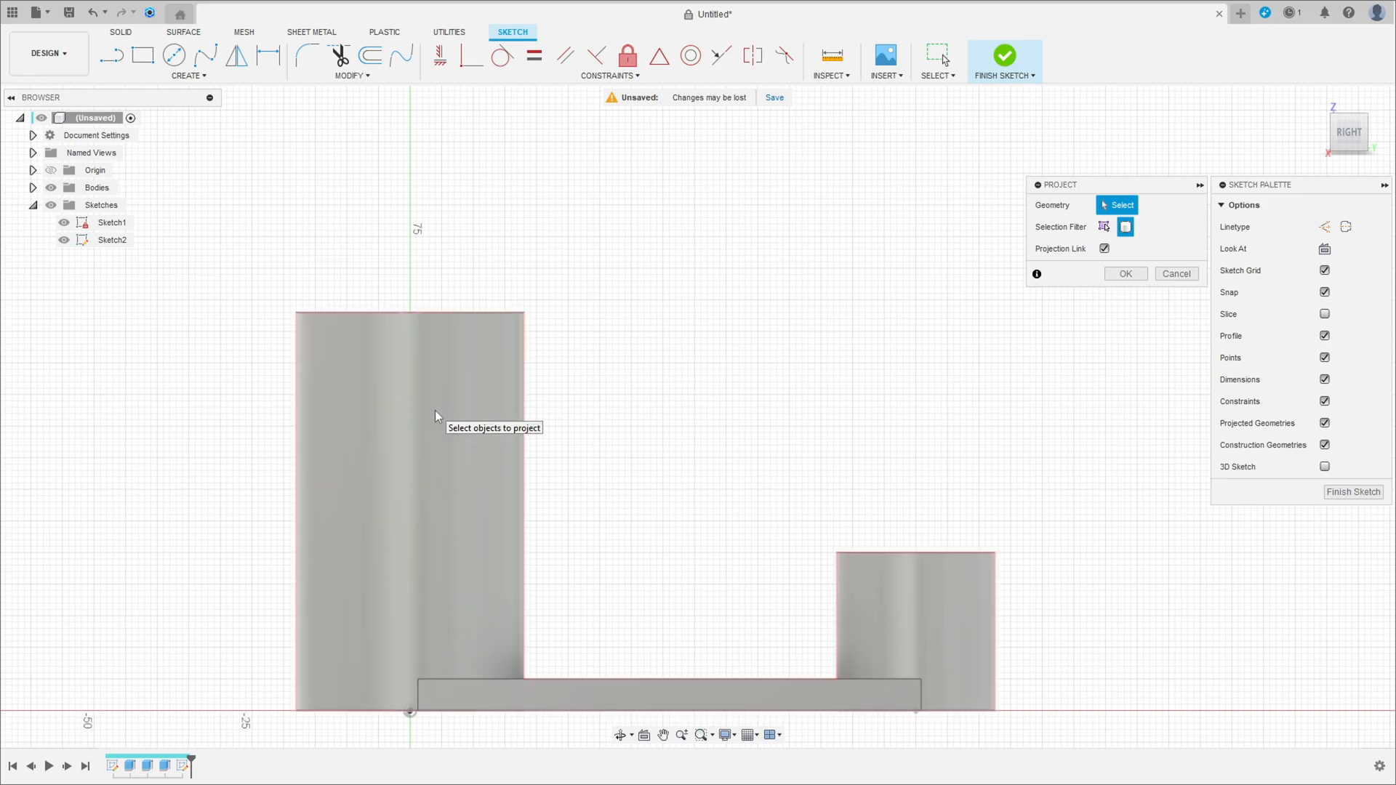
click(410, 499)
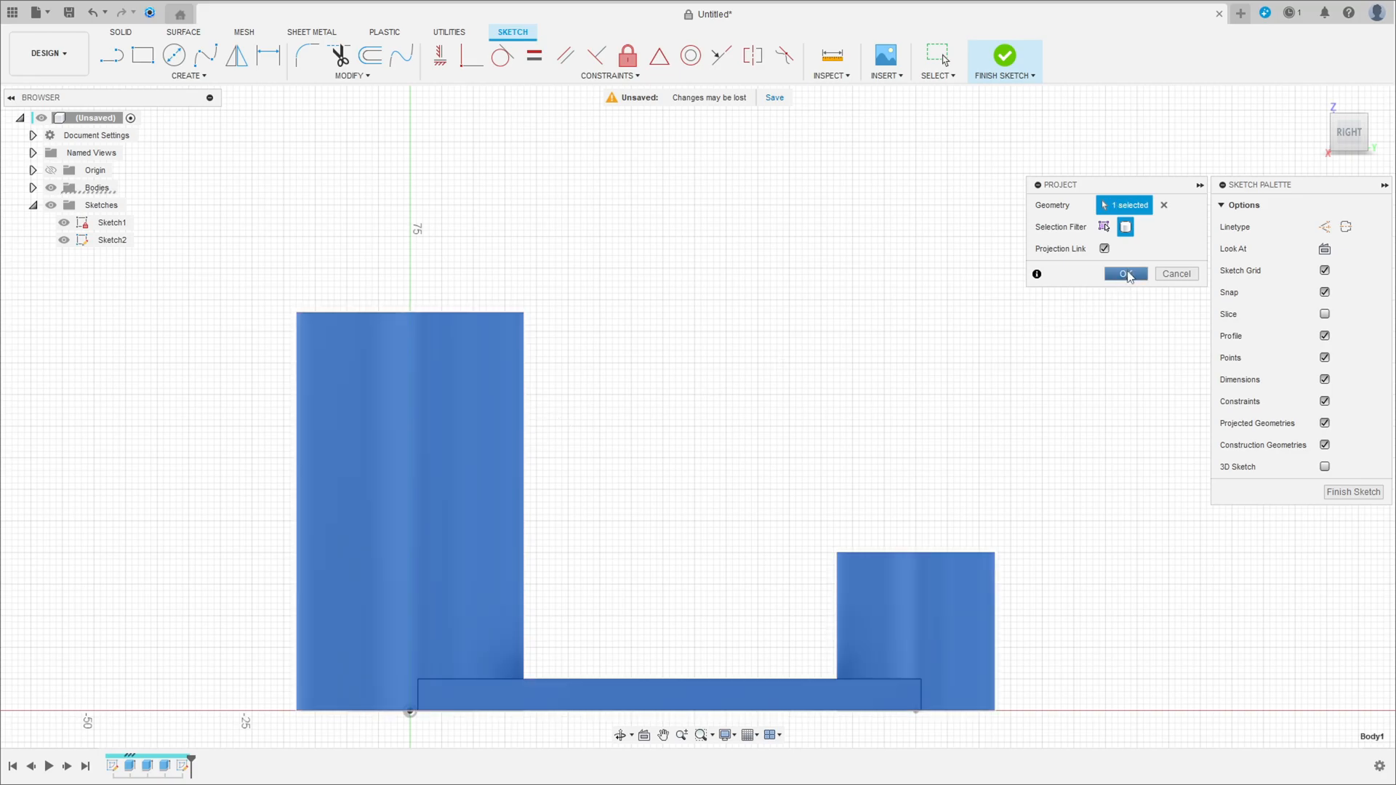
click(1124, 274)
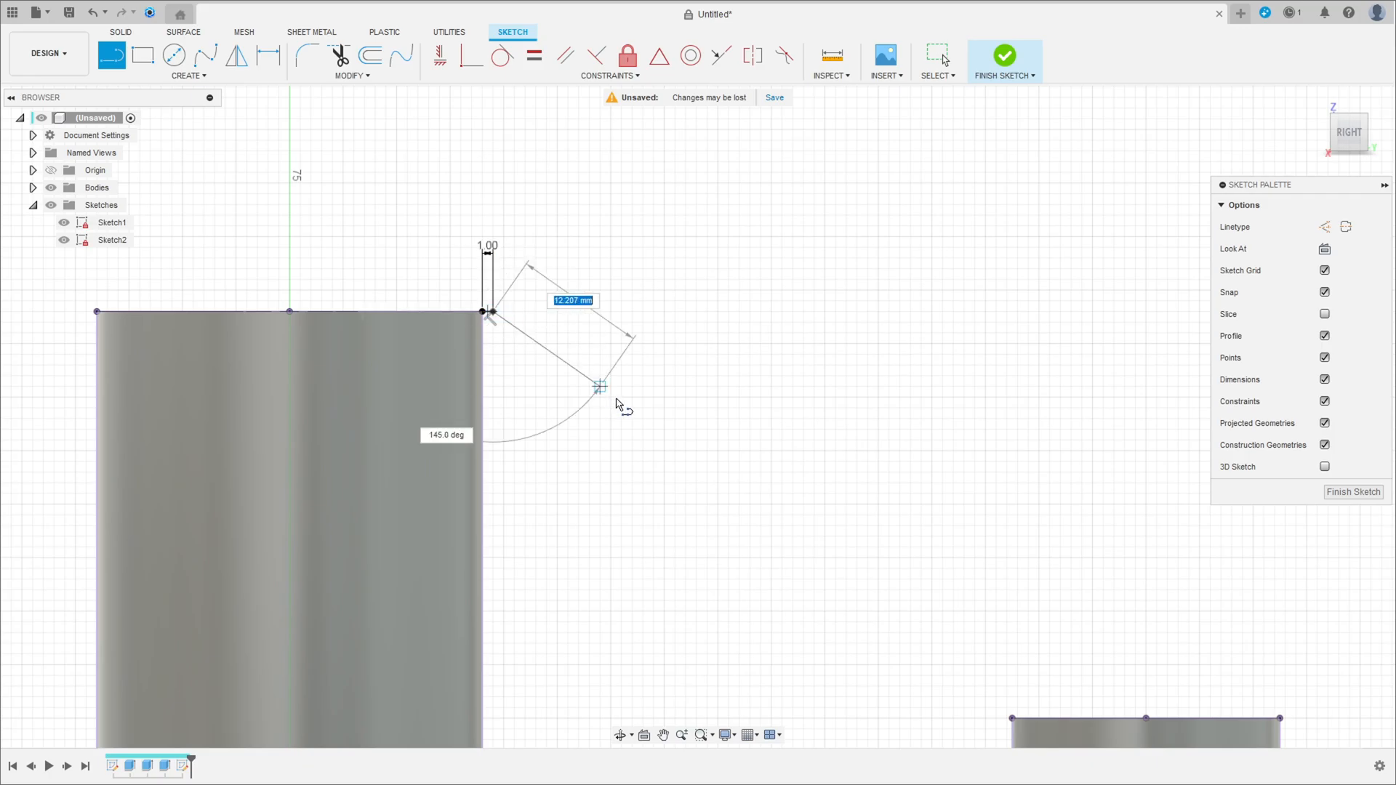
Draw a sloped line from hub top to boss top with 1 mm end offsets and finish the sketch.
drag(599, 383, 977, 717)
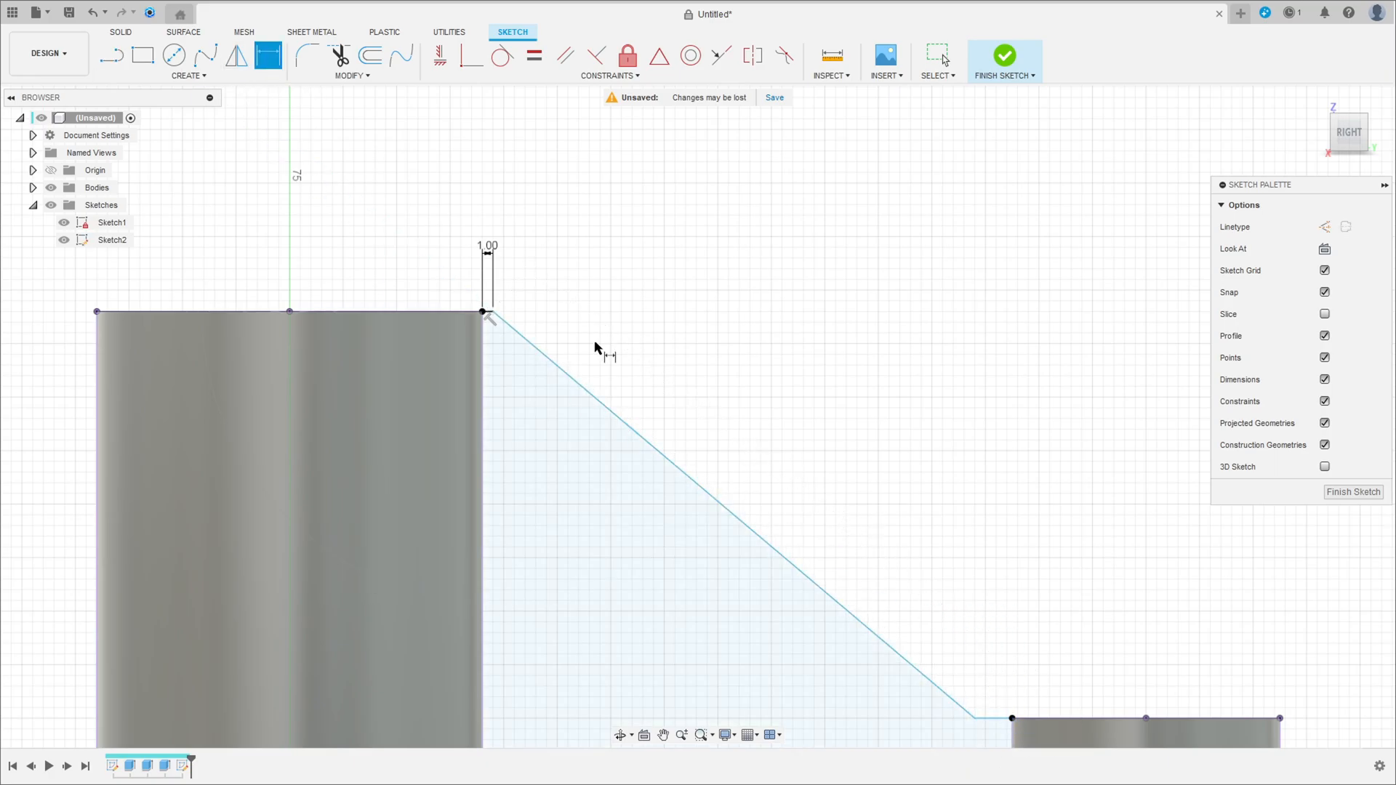
click(998, 717)
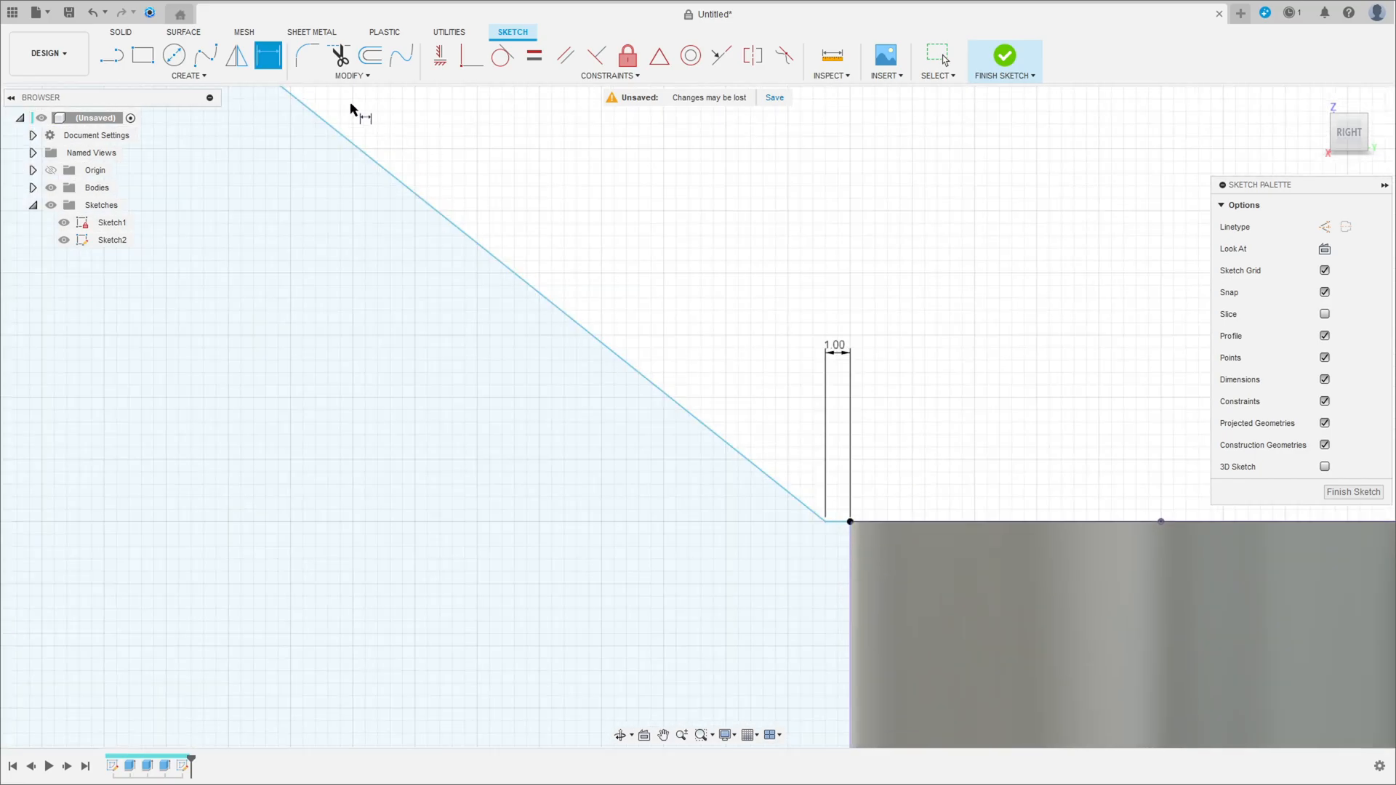
click(439, 55)
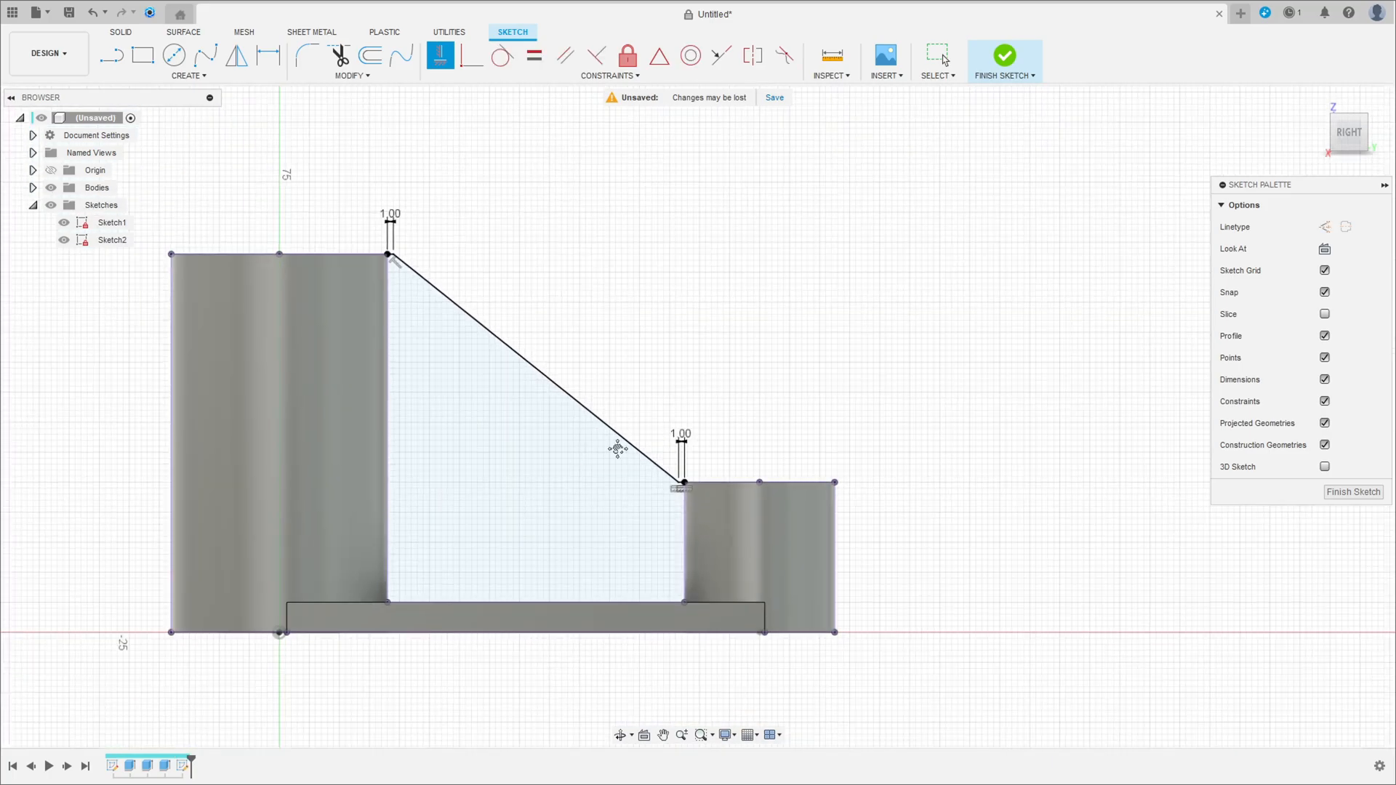
click(1003, 56)
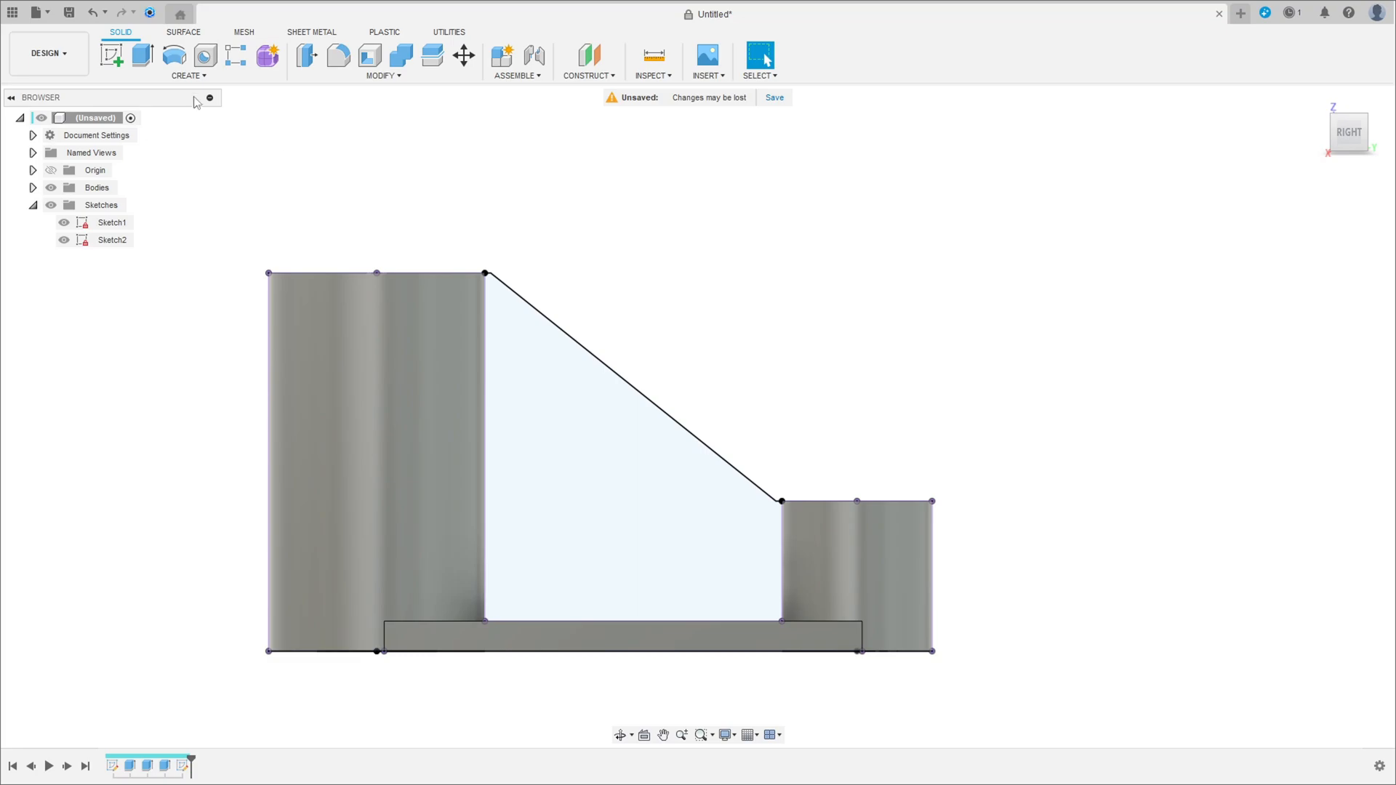
Create a 10 mm rib from the sloped line with extent To Next.
click(187, 74)
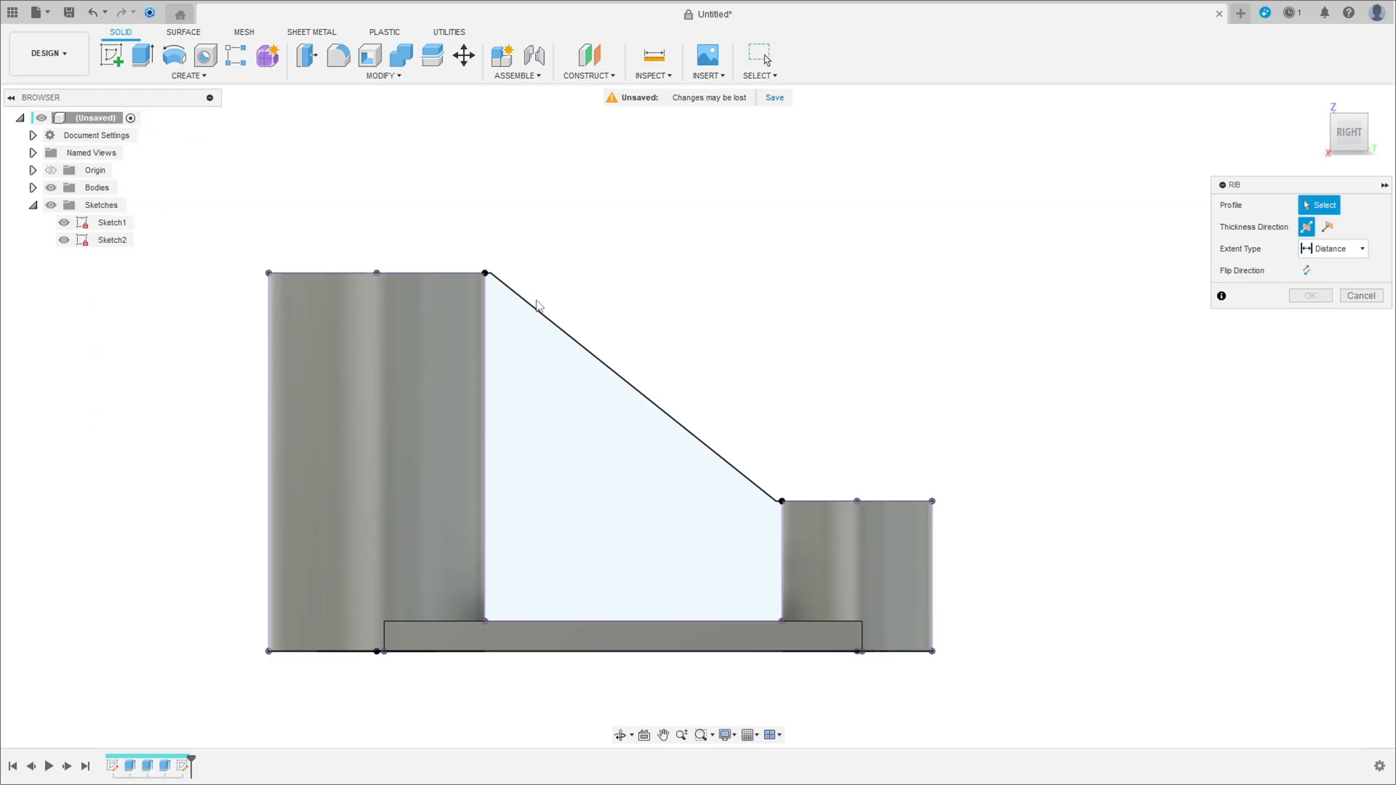
click(624, 391)
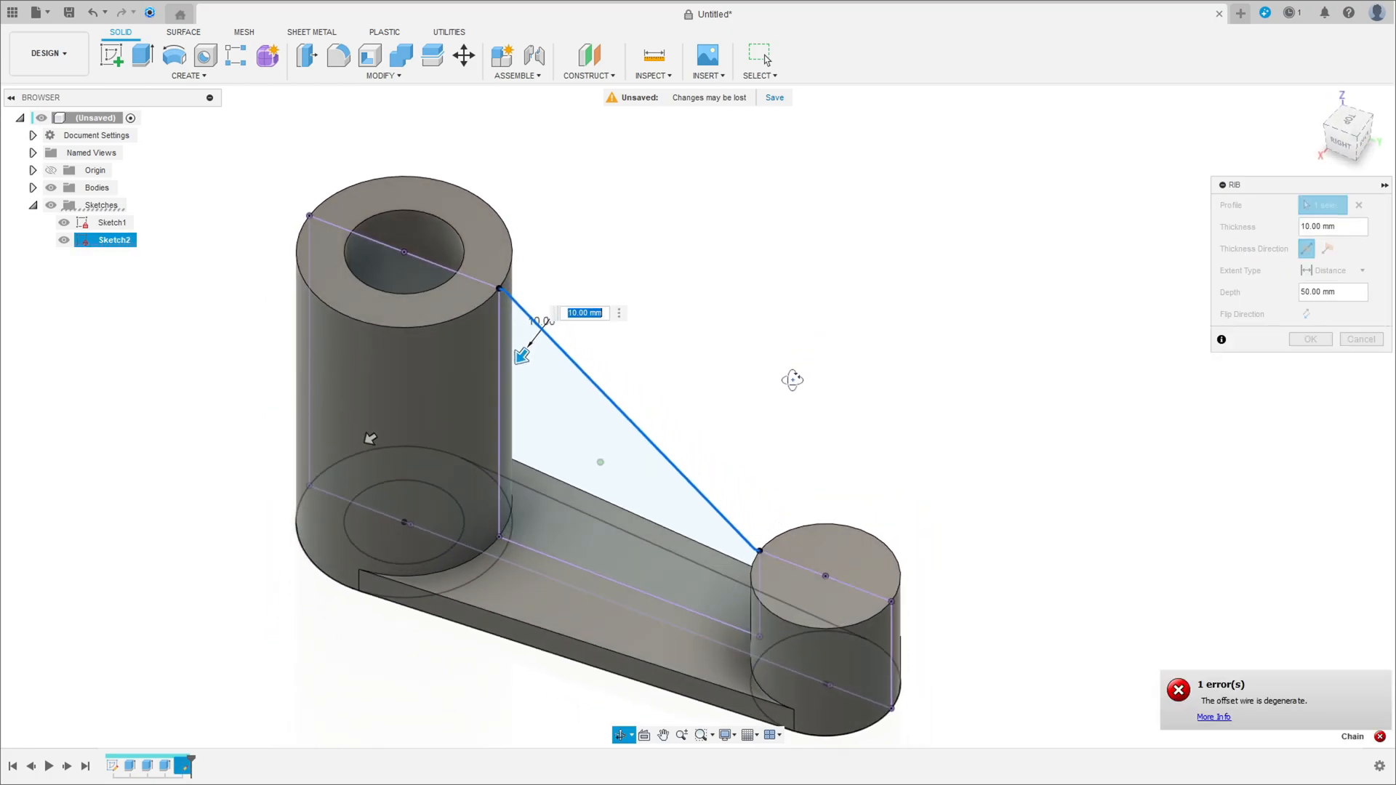
click(1363, 271)
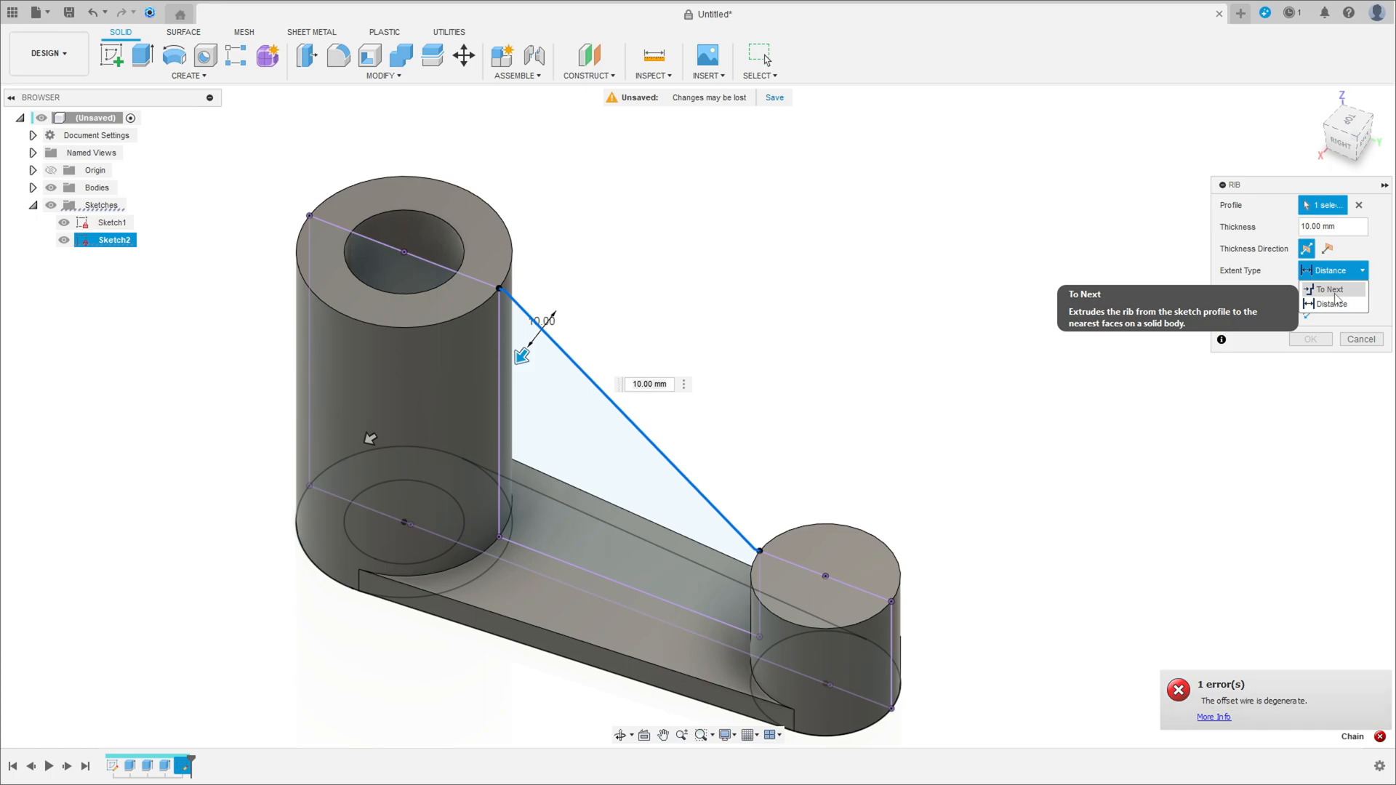
click(1327, 288)
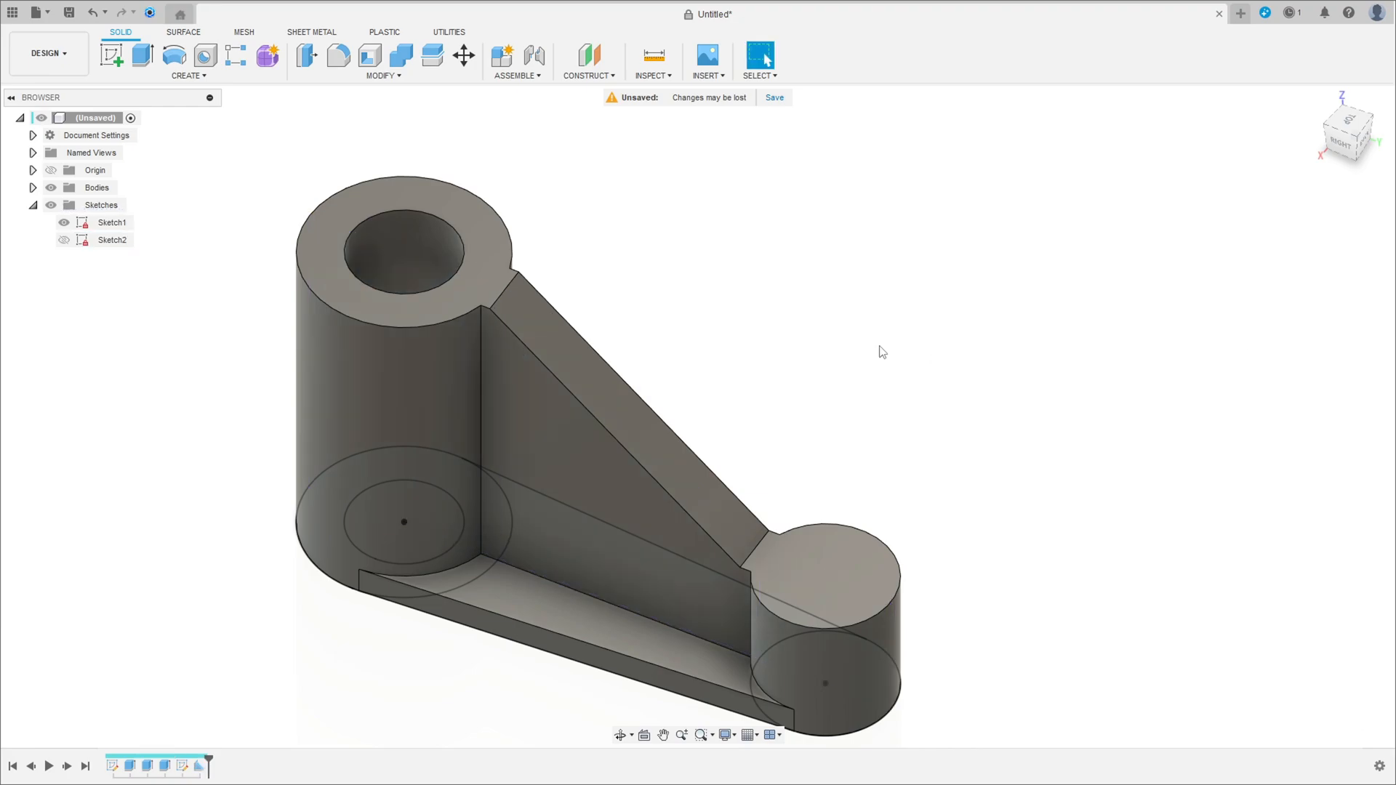
click(62, 223)
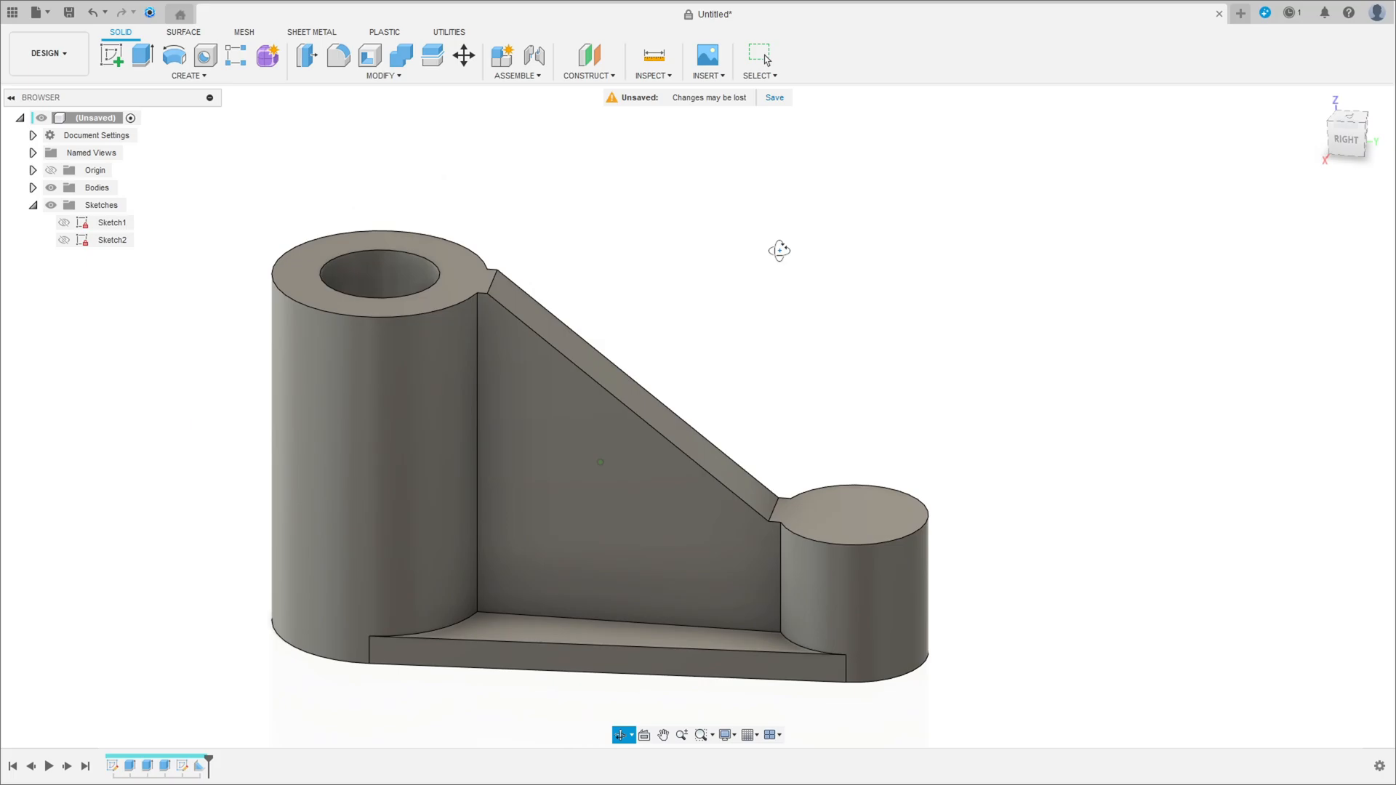
Add a counterbored hole on the boss top face with Extents All and adjusted diameters.
click(204, 54)
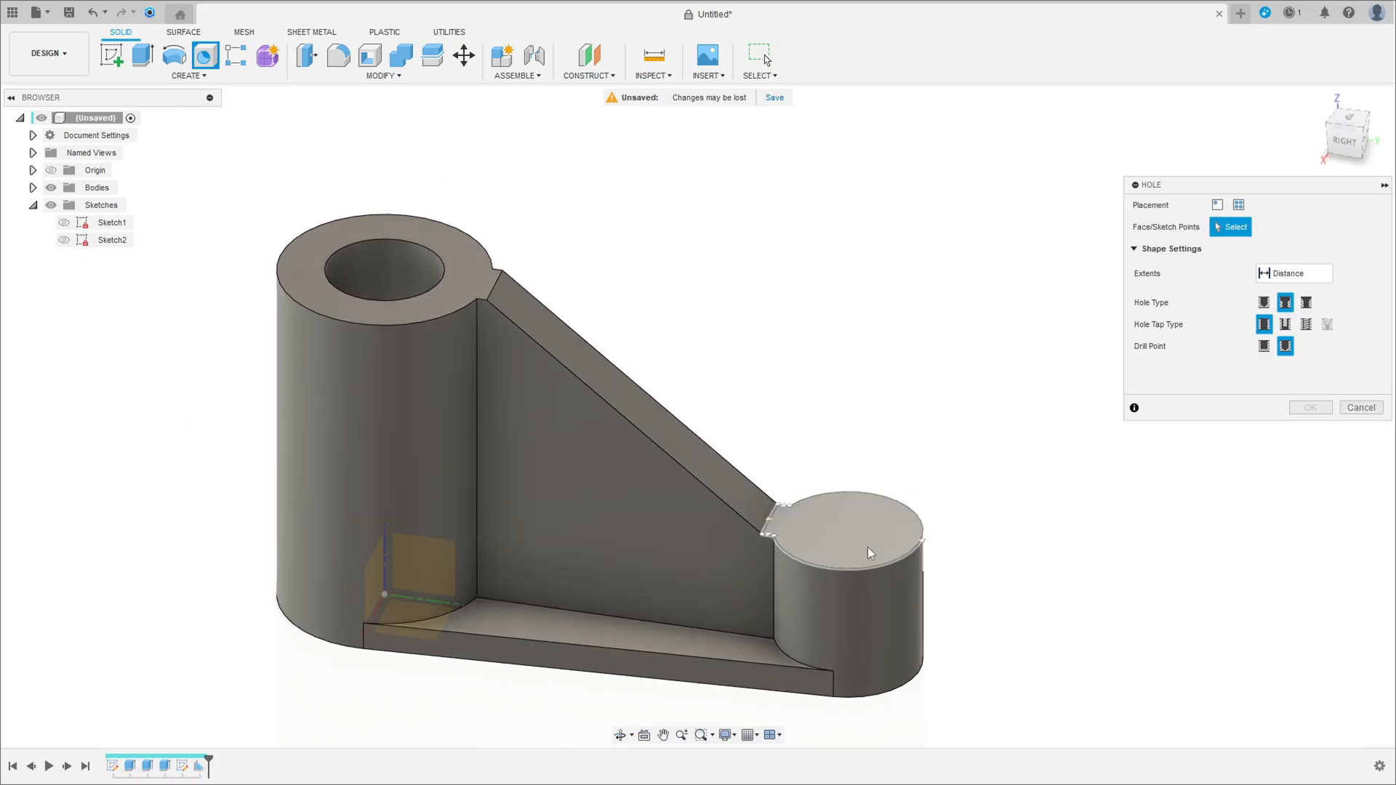
click(869, 552)
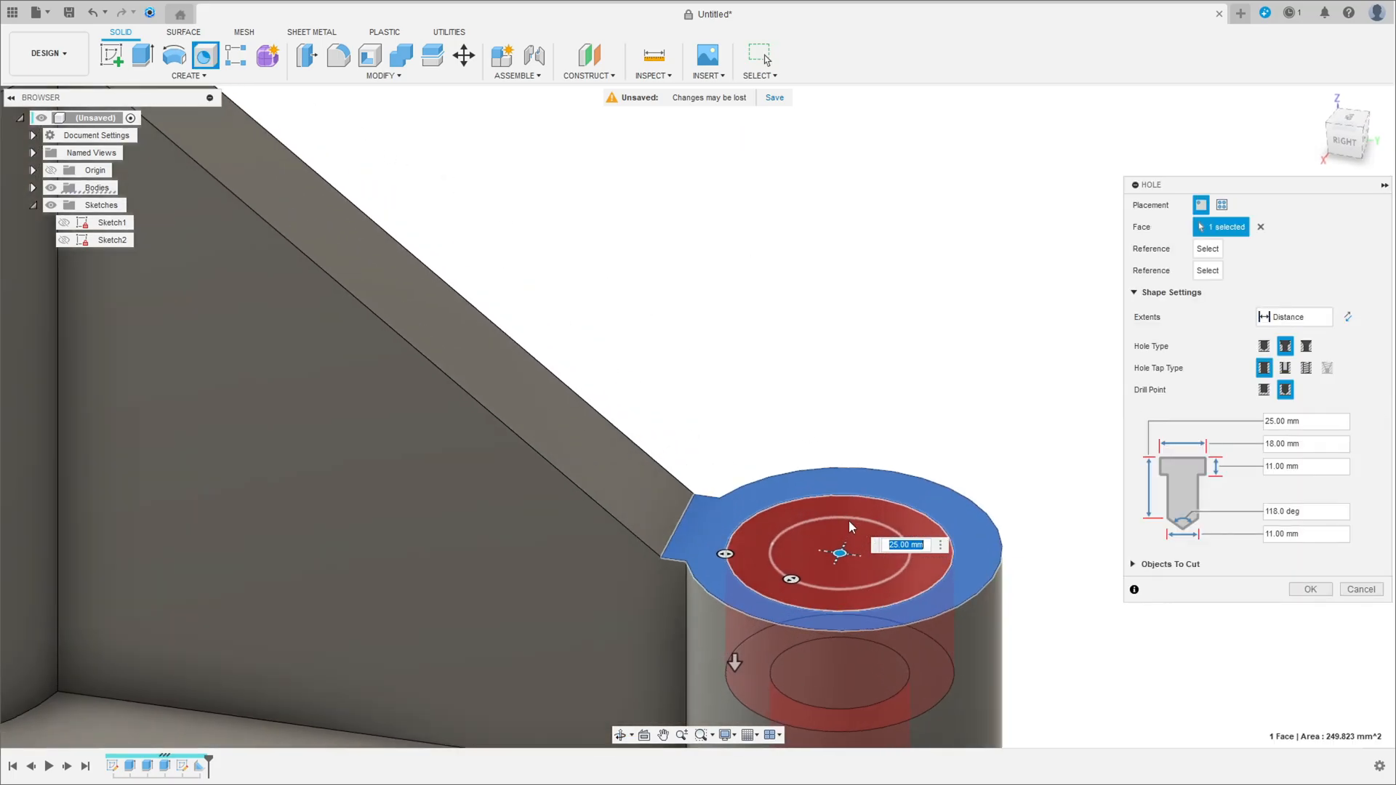
drag(851, 525, 823, 557)
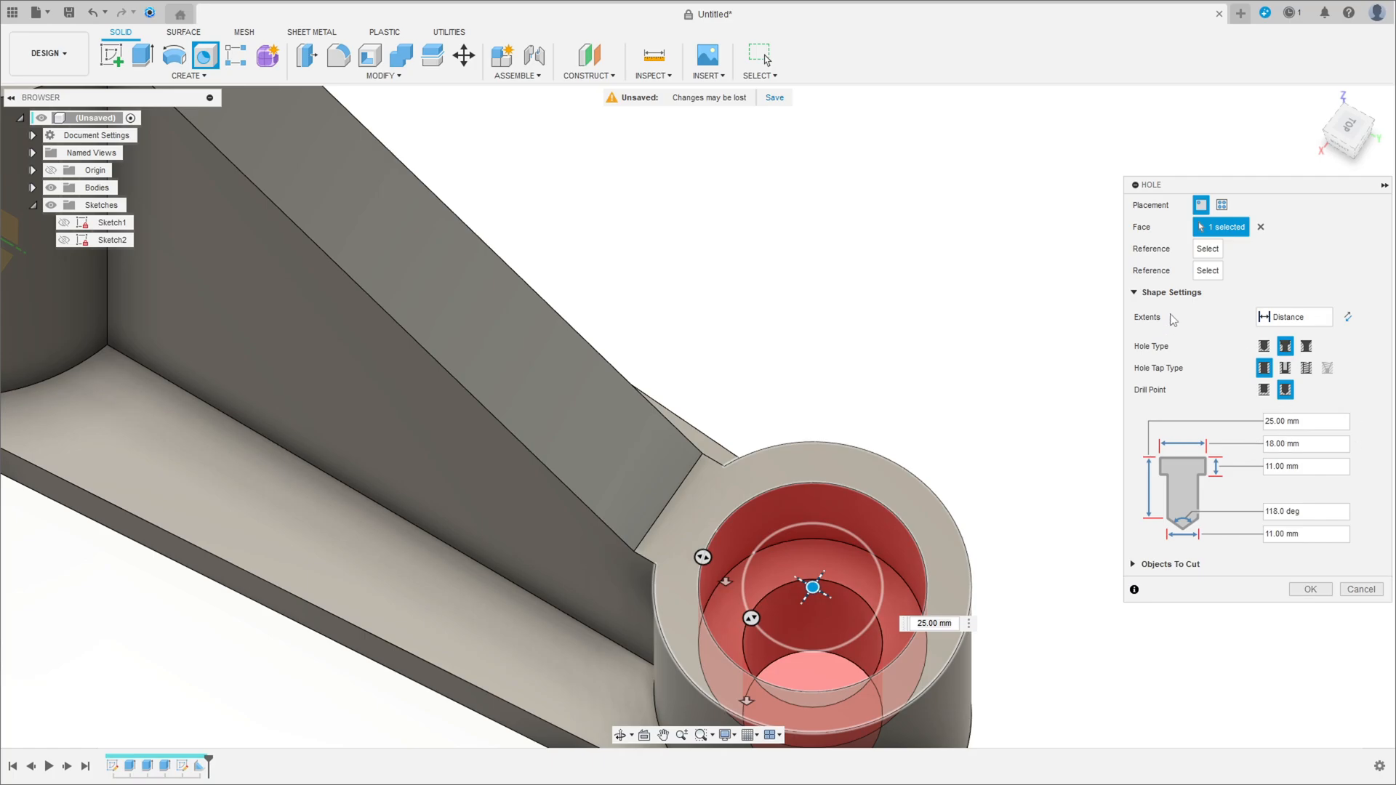
click(1293, 315)
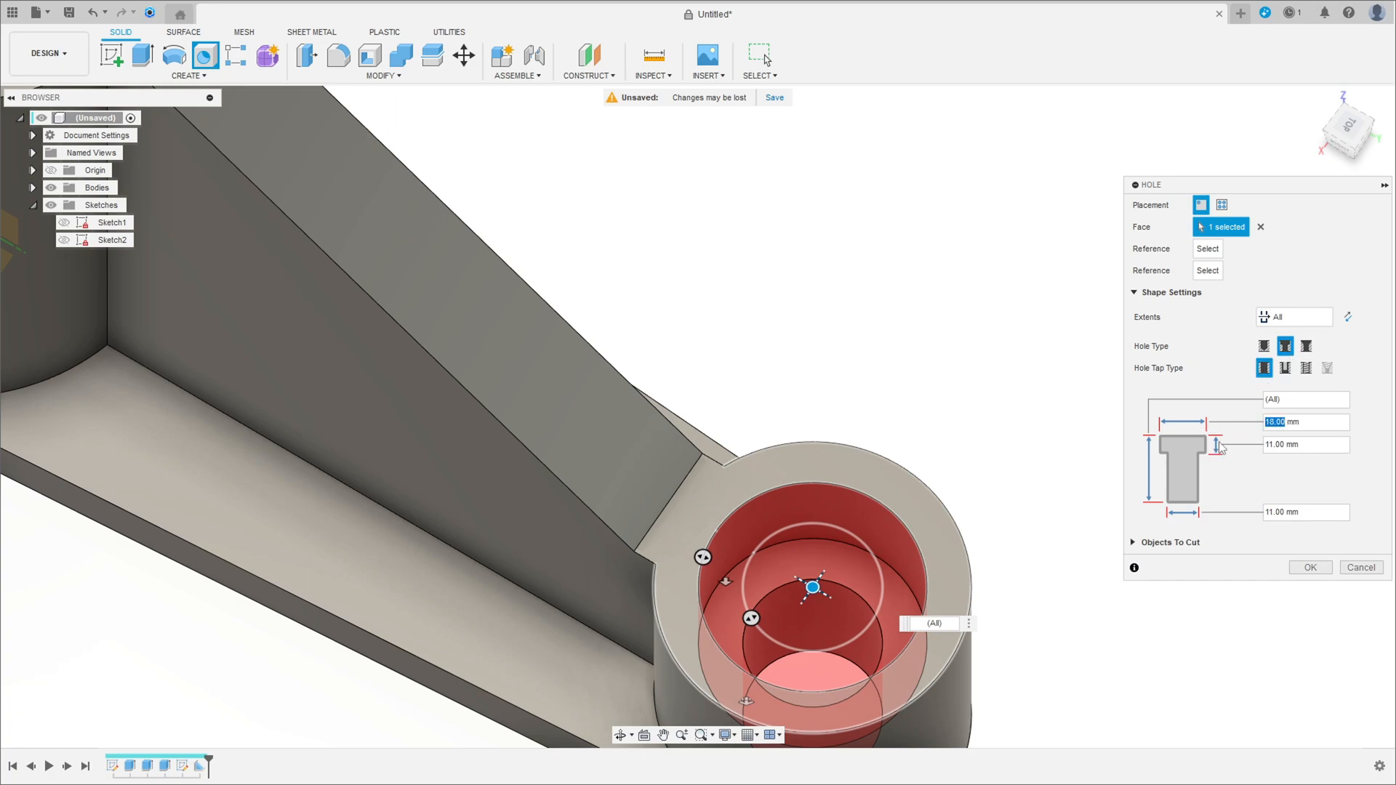
click(1303, 445)
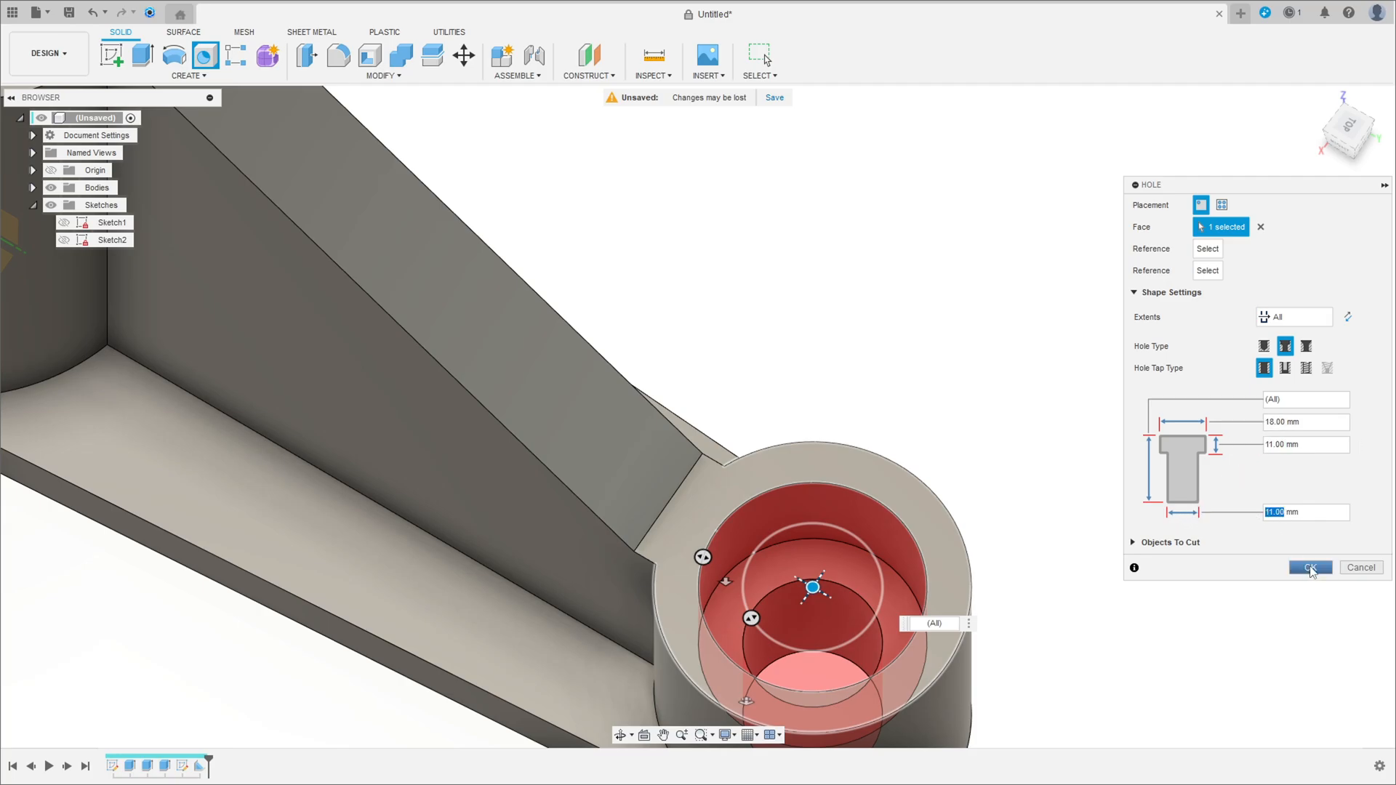
click(1308, 569)
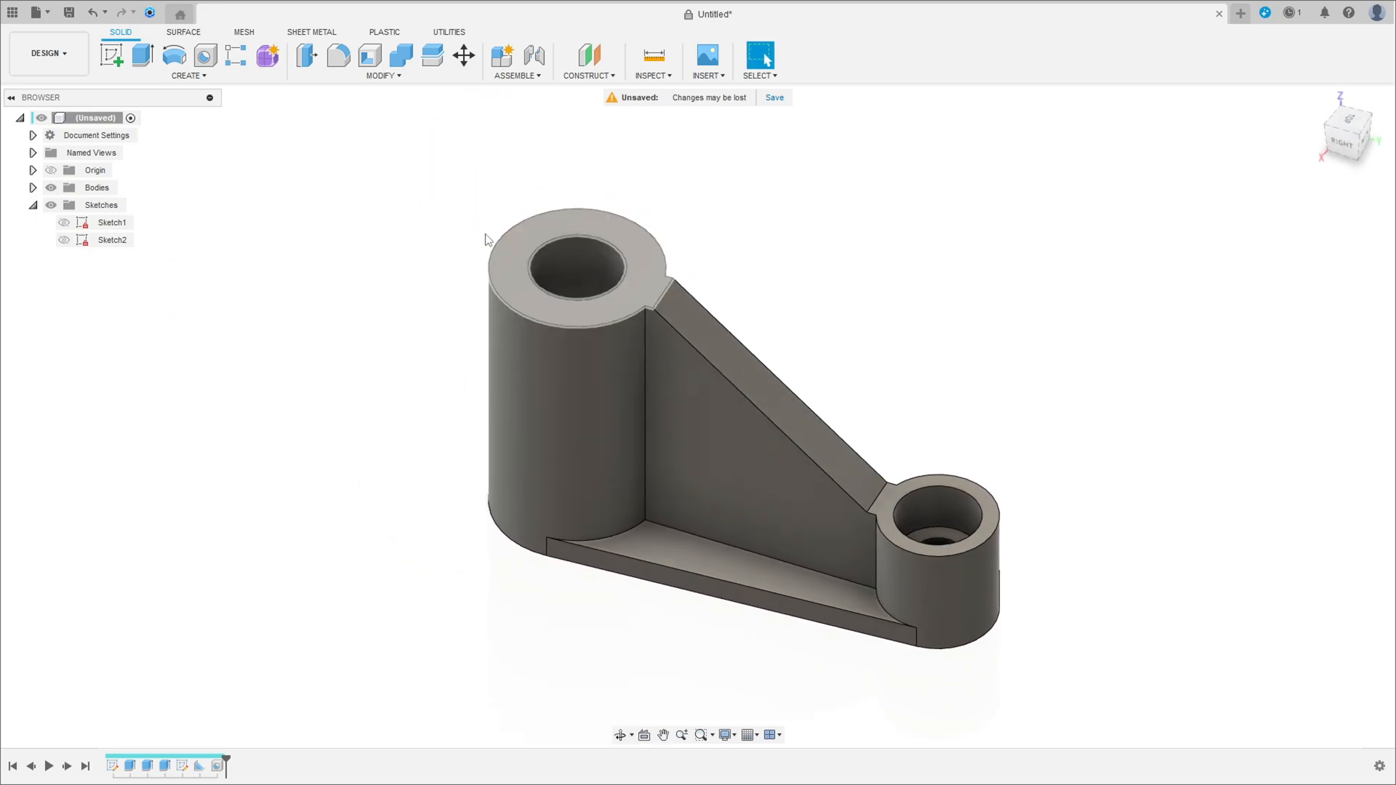
Circular-pattern the arm body six times around the hub hole axis.
click(188, 74)
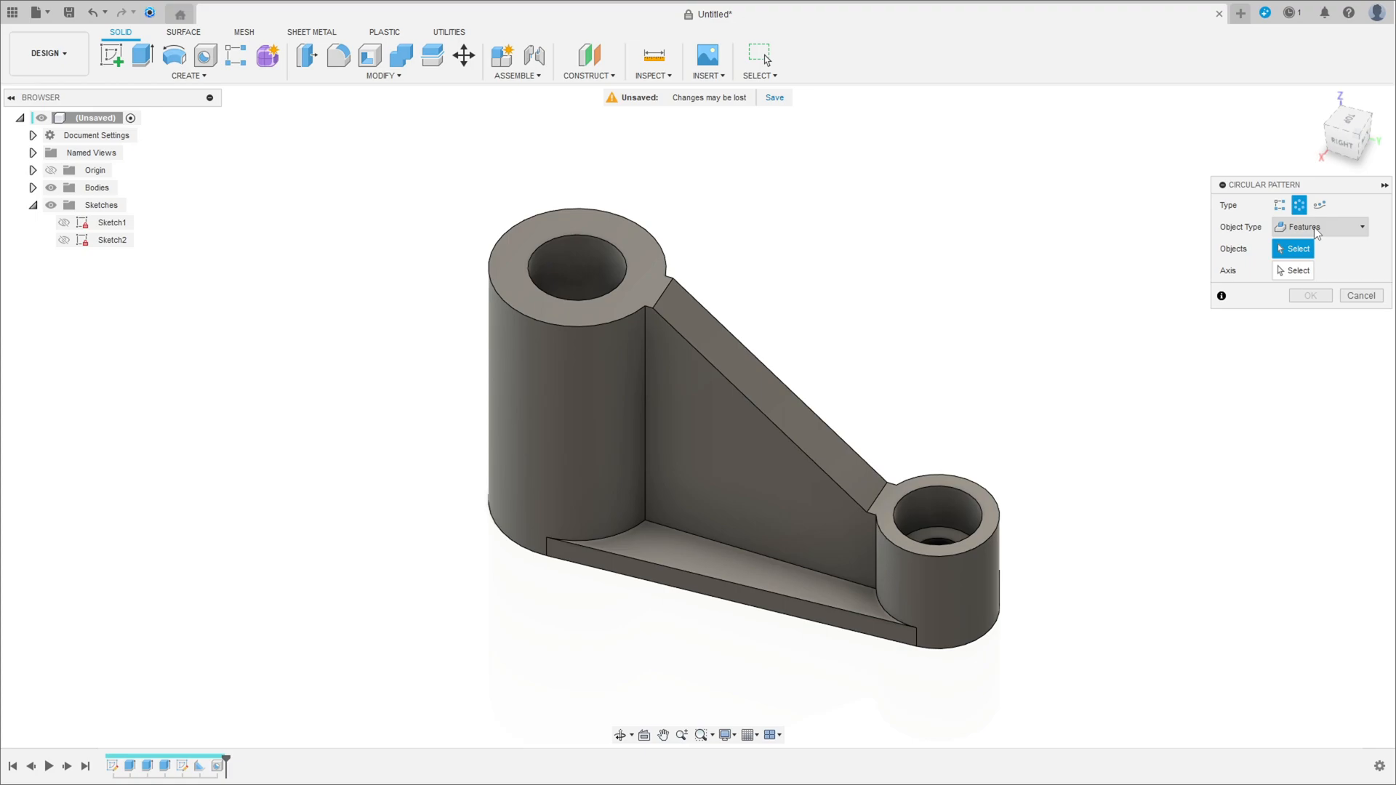
click(1361, 227)
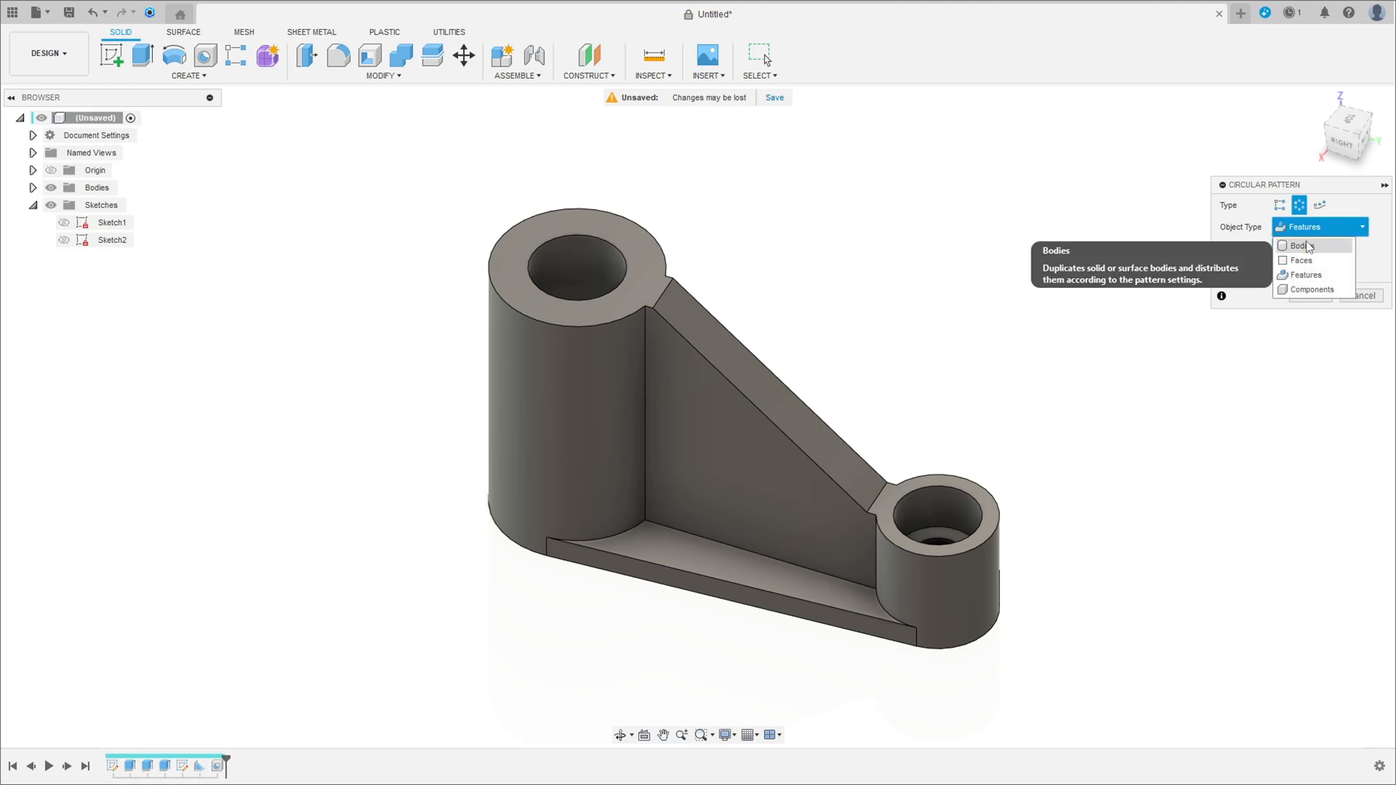
click(1303, 244)
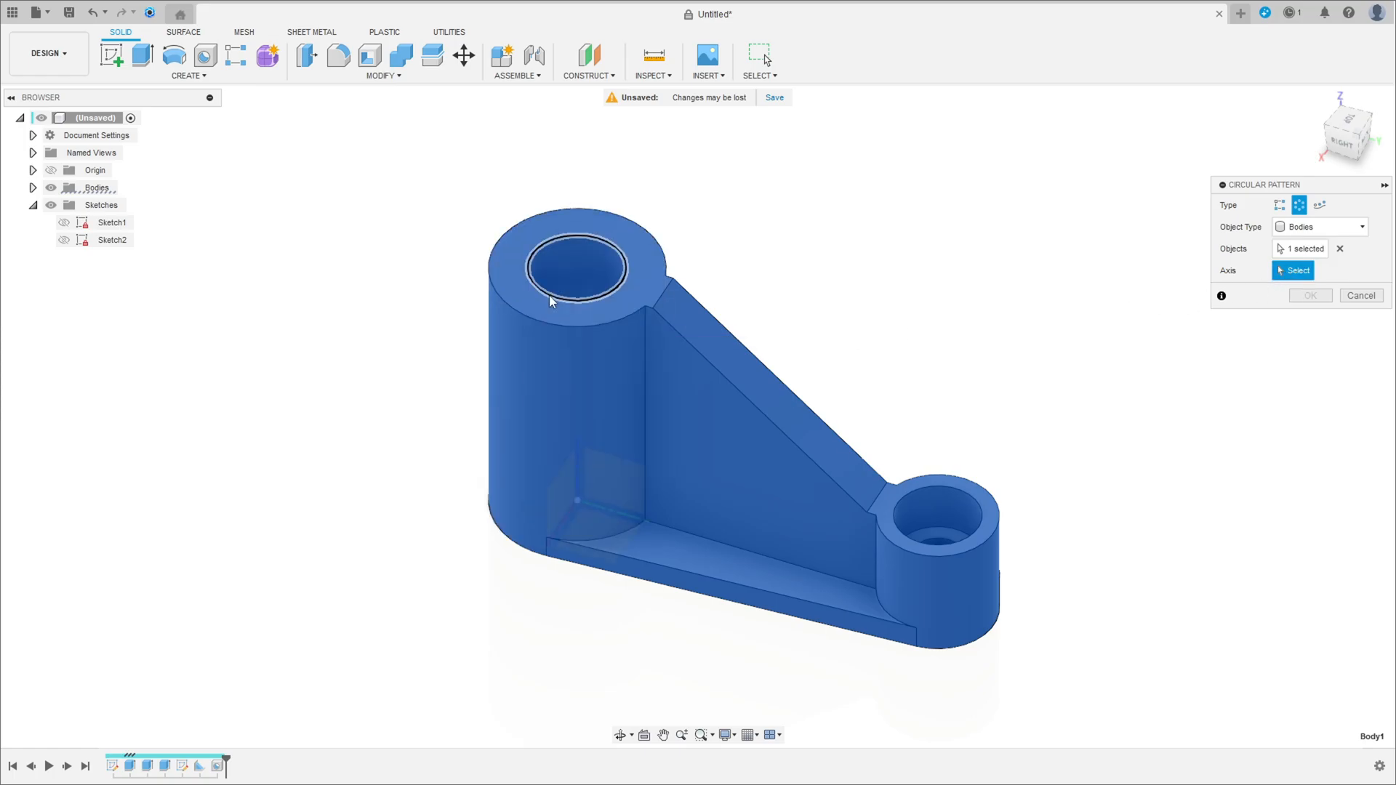
click(574, 268)
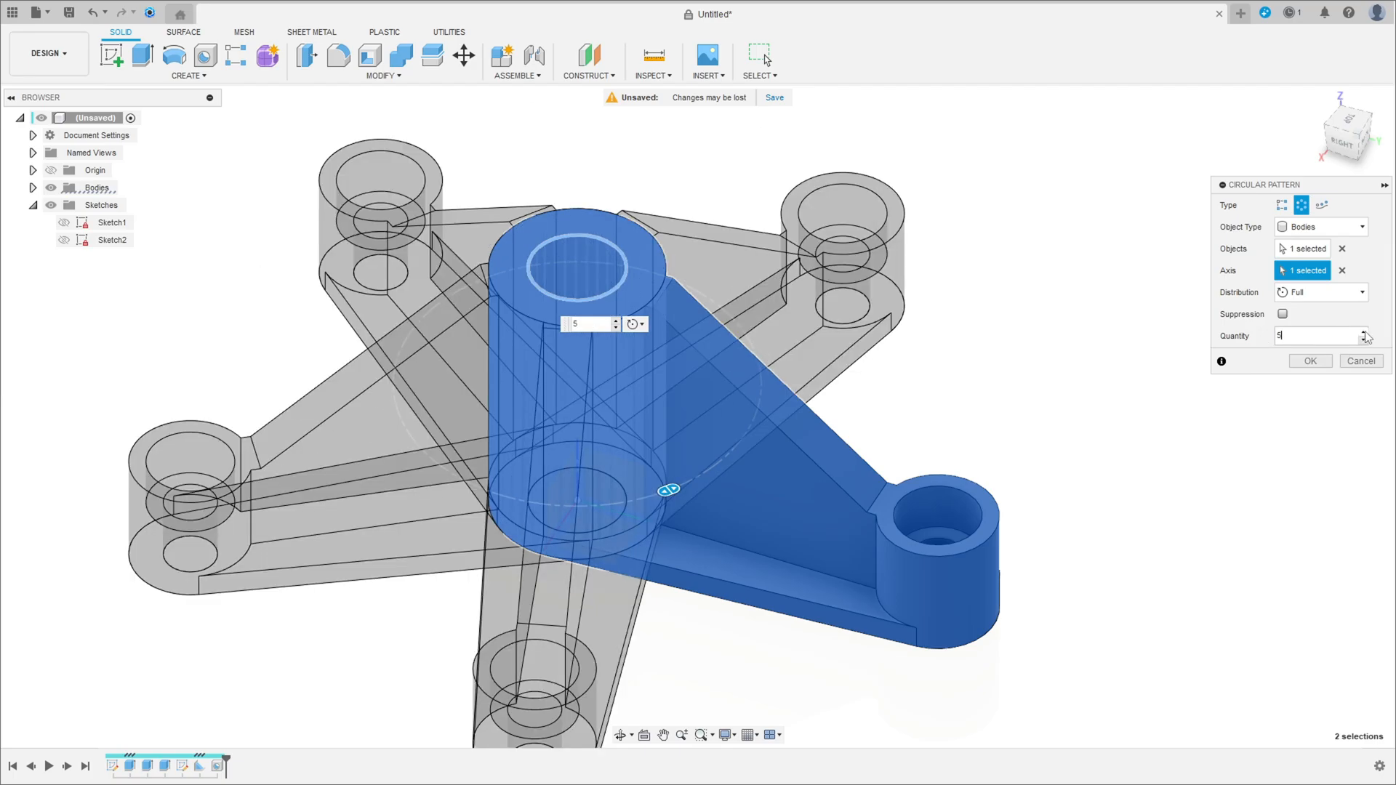
click(1310, 361)
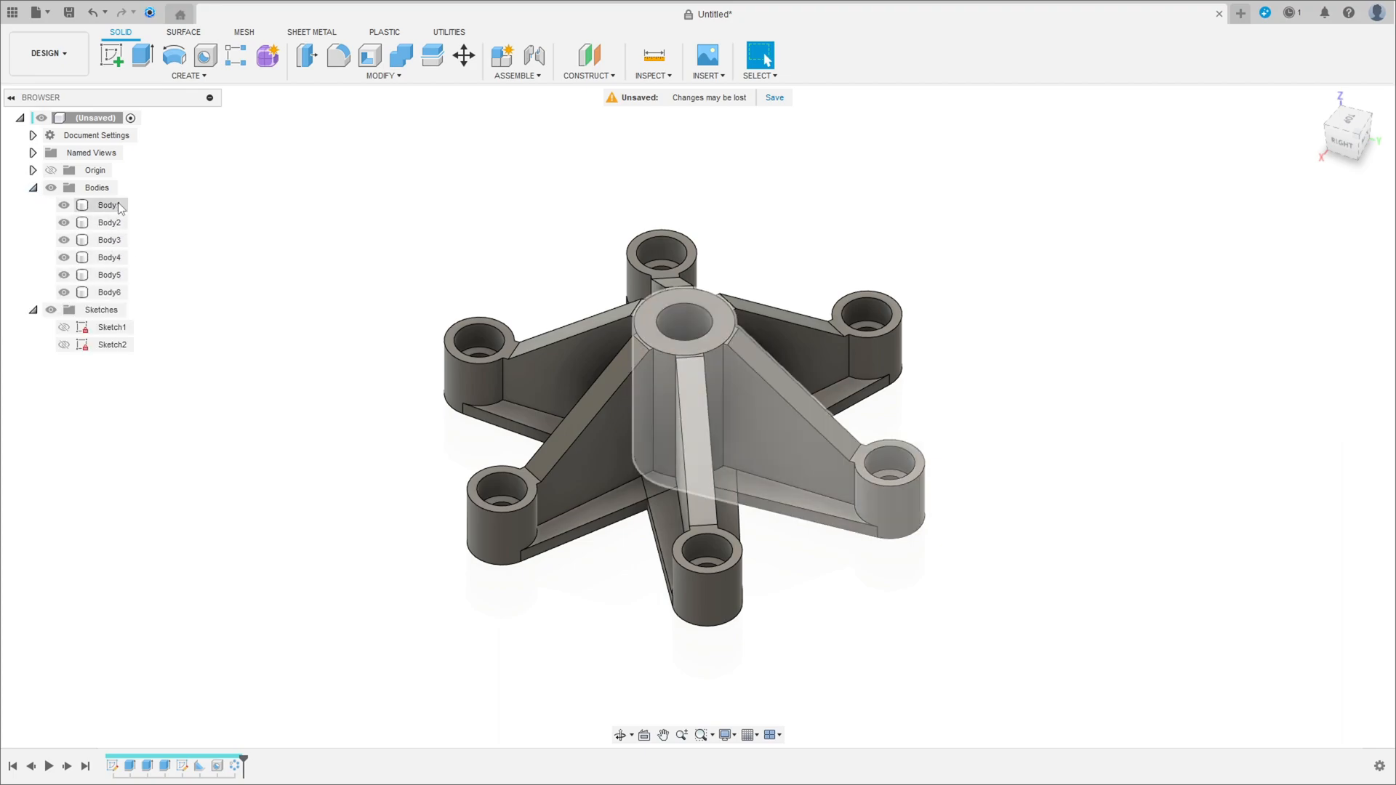
Join Body1 through Body6 into a single body with Combine.
click(106, 205)
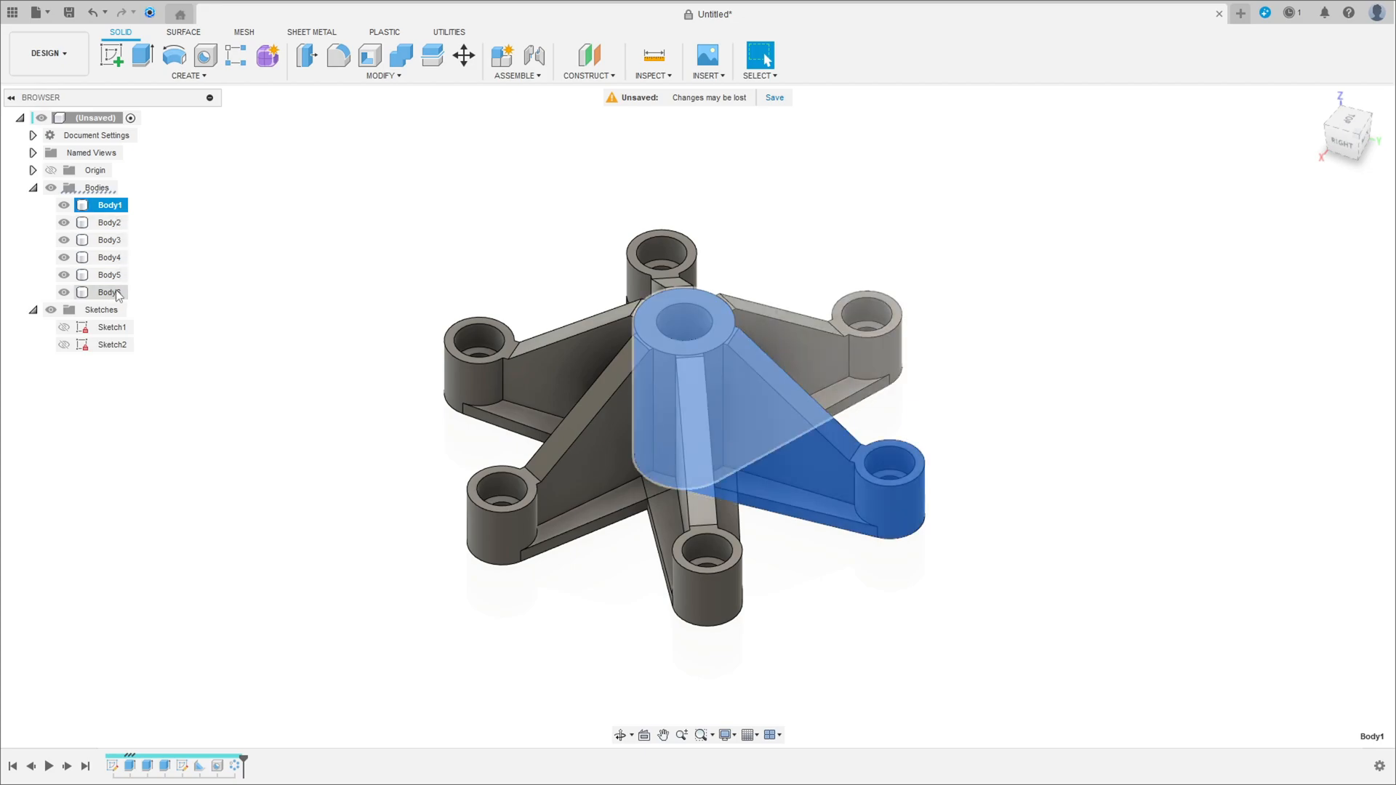
click(109, 293)
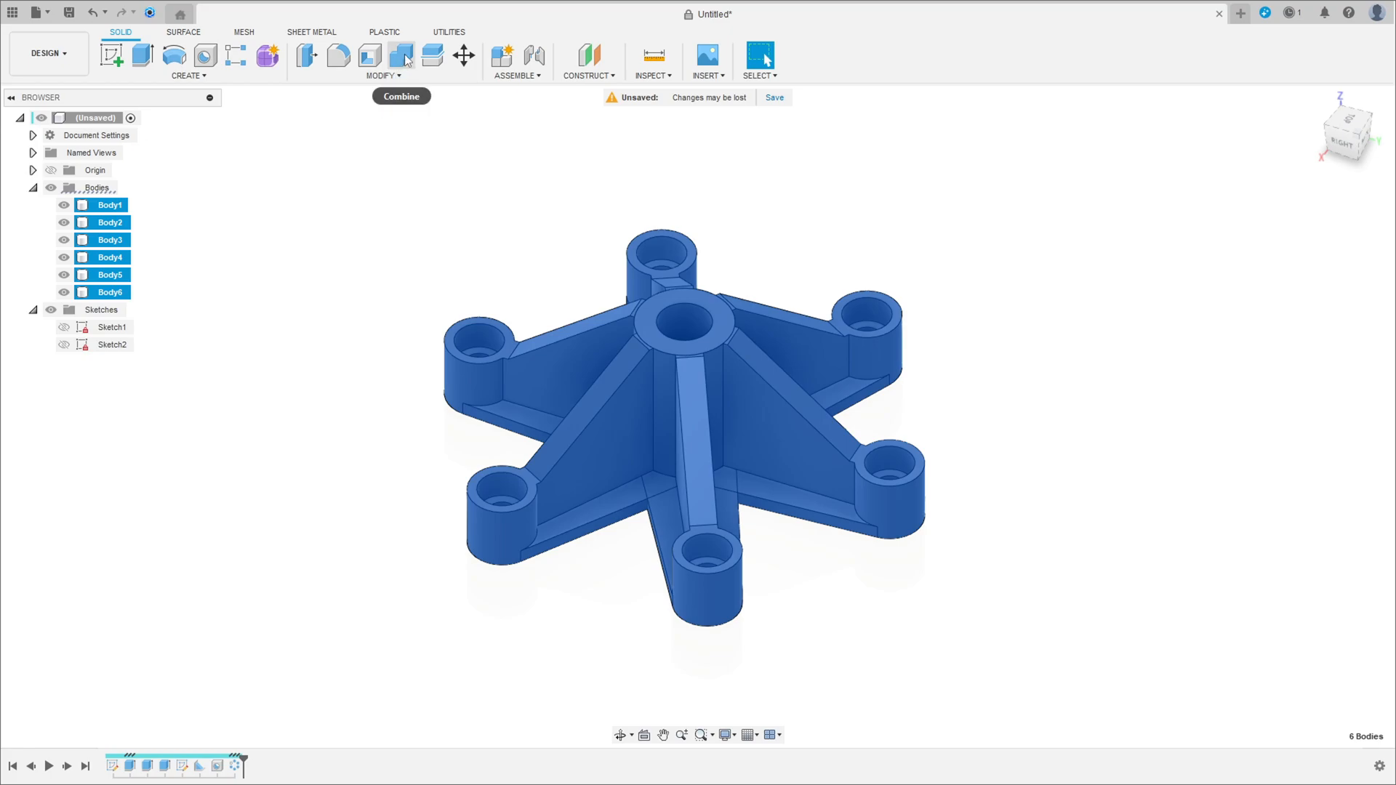
click(401, 55)
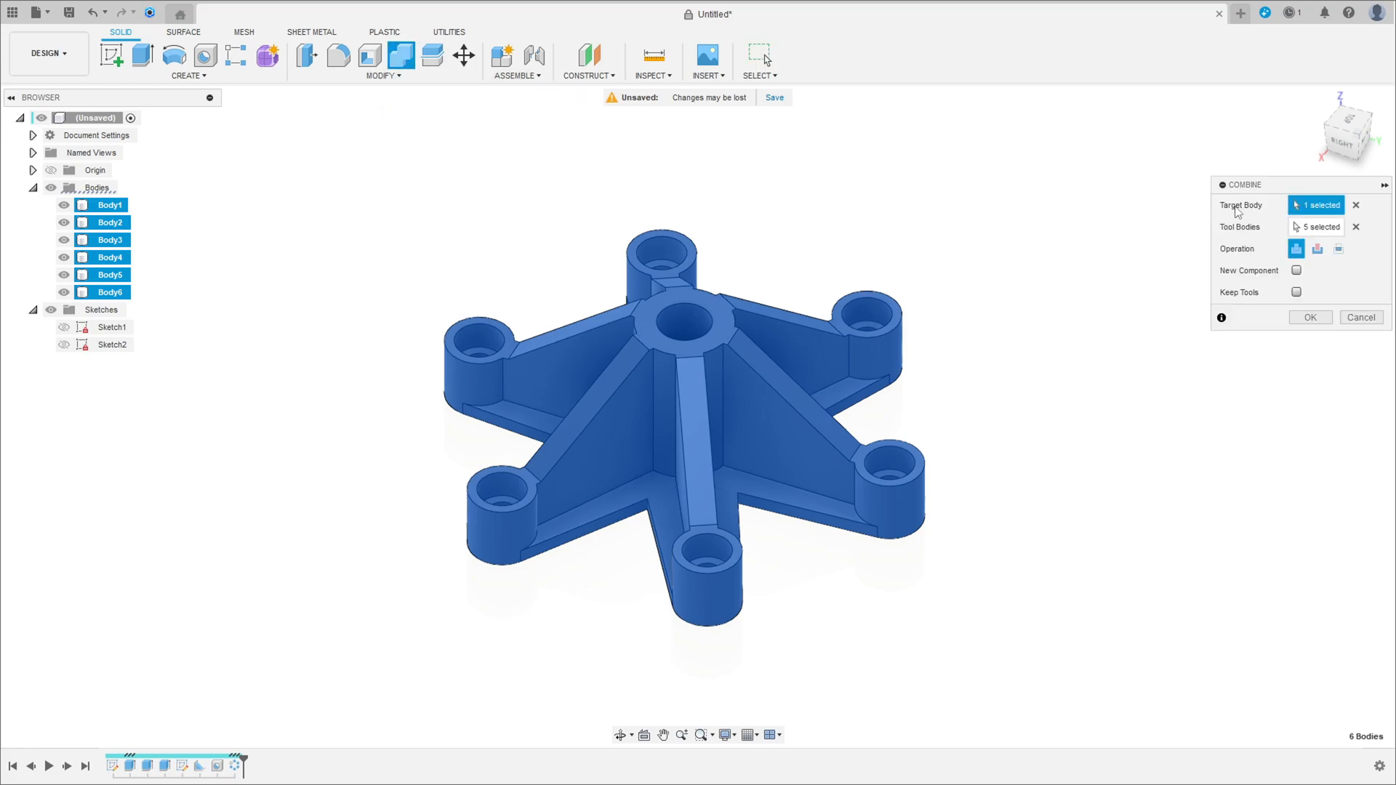
mouse_move(1310, 317)
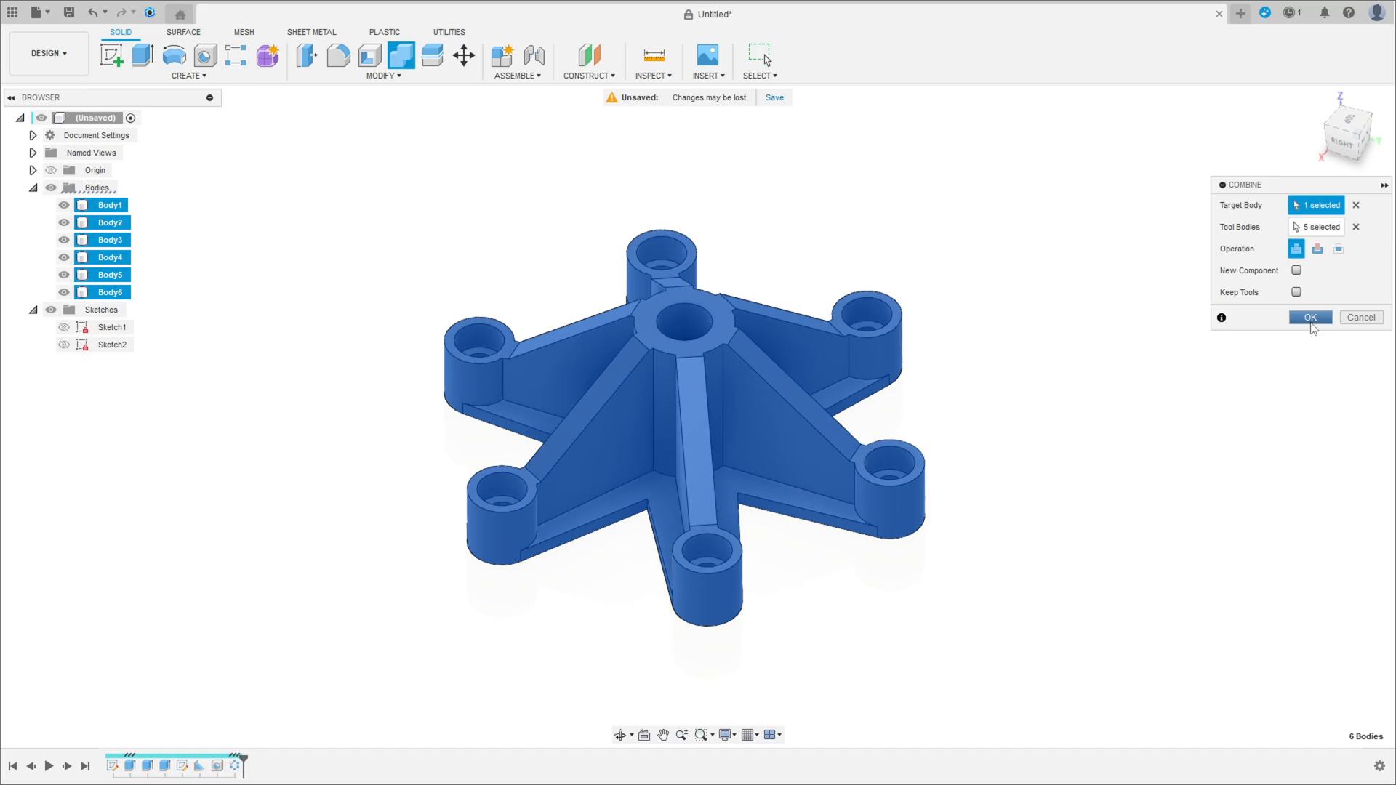
click(1309, 317)
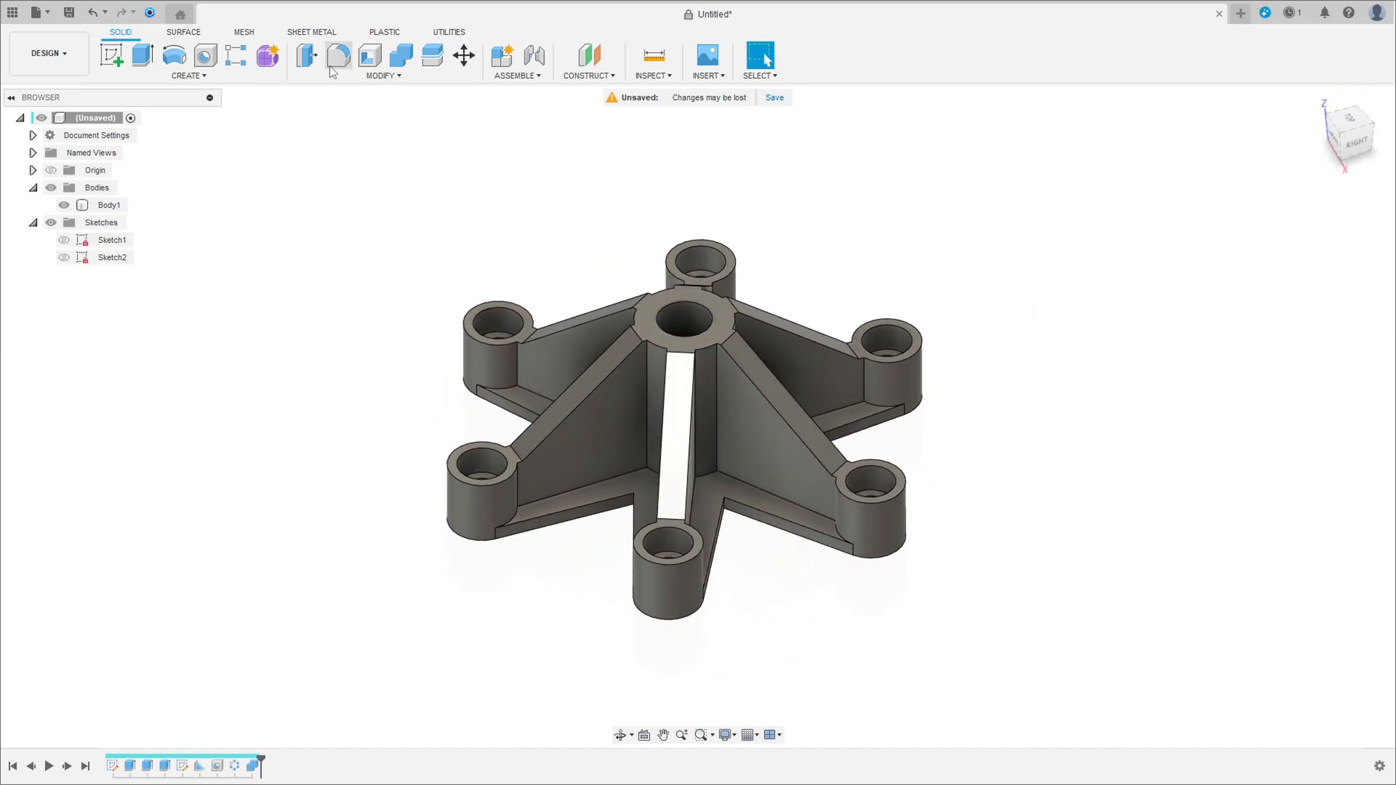
Round the base edge between two arms with a 30 mm fillet, including the rib edges.
click(337, 54)
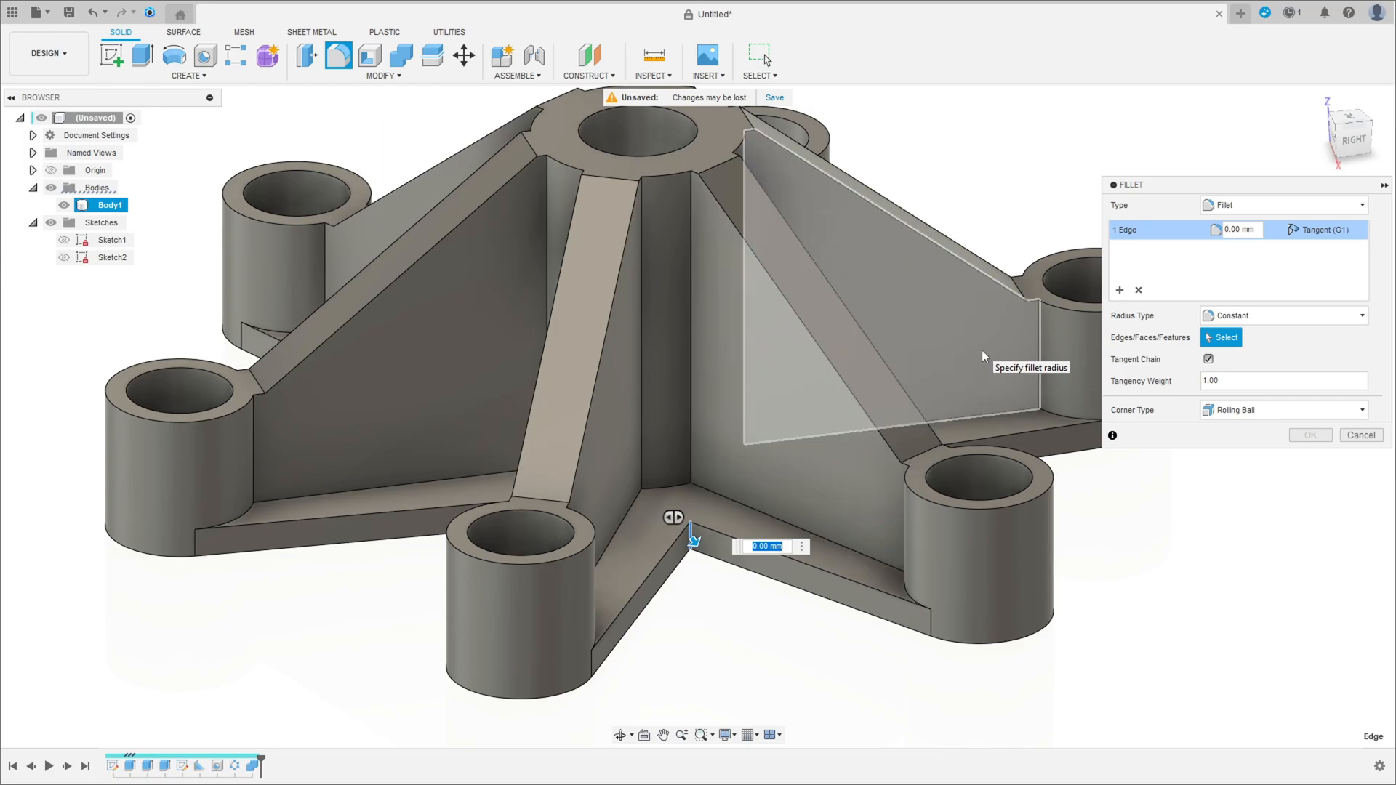
text(30)
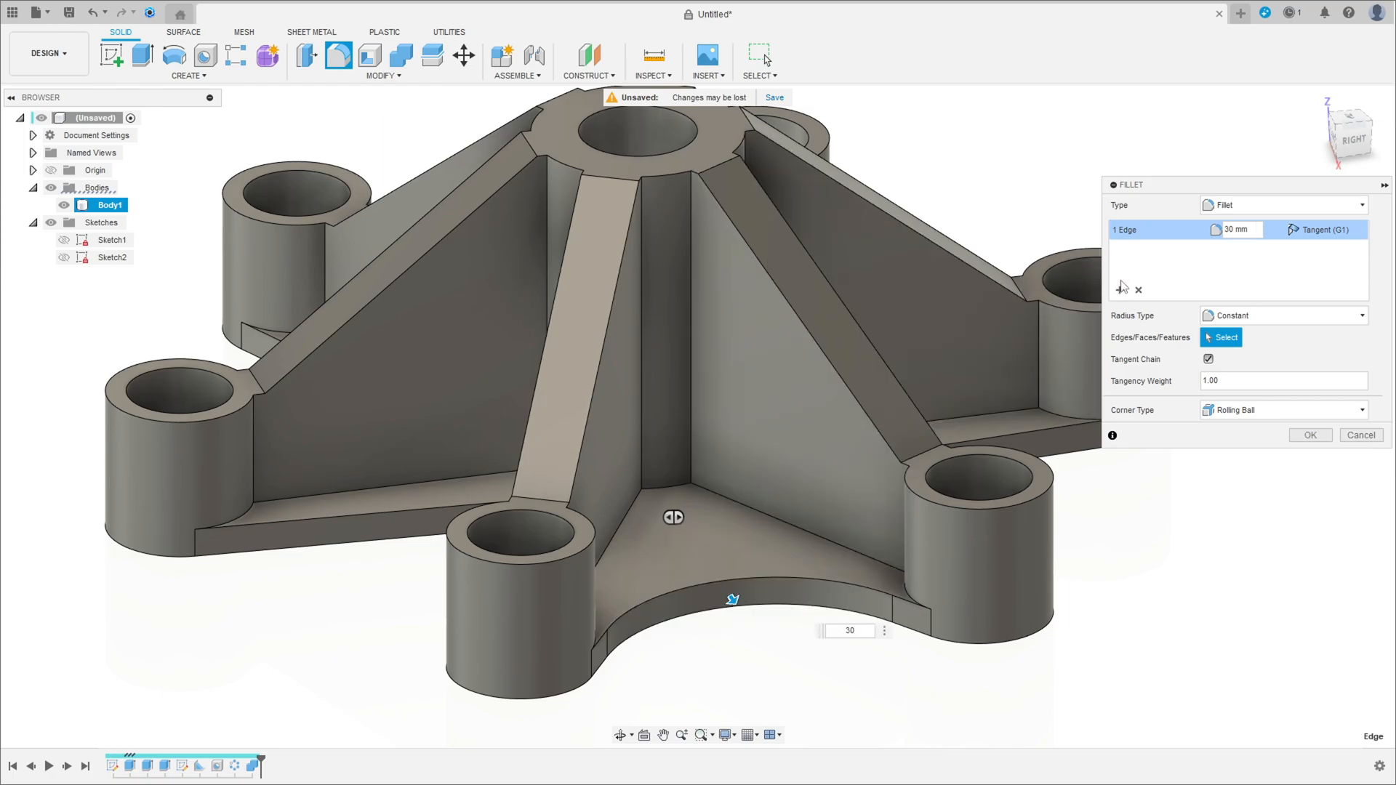
click(1308, 435)
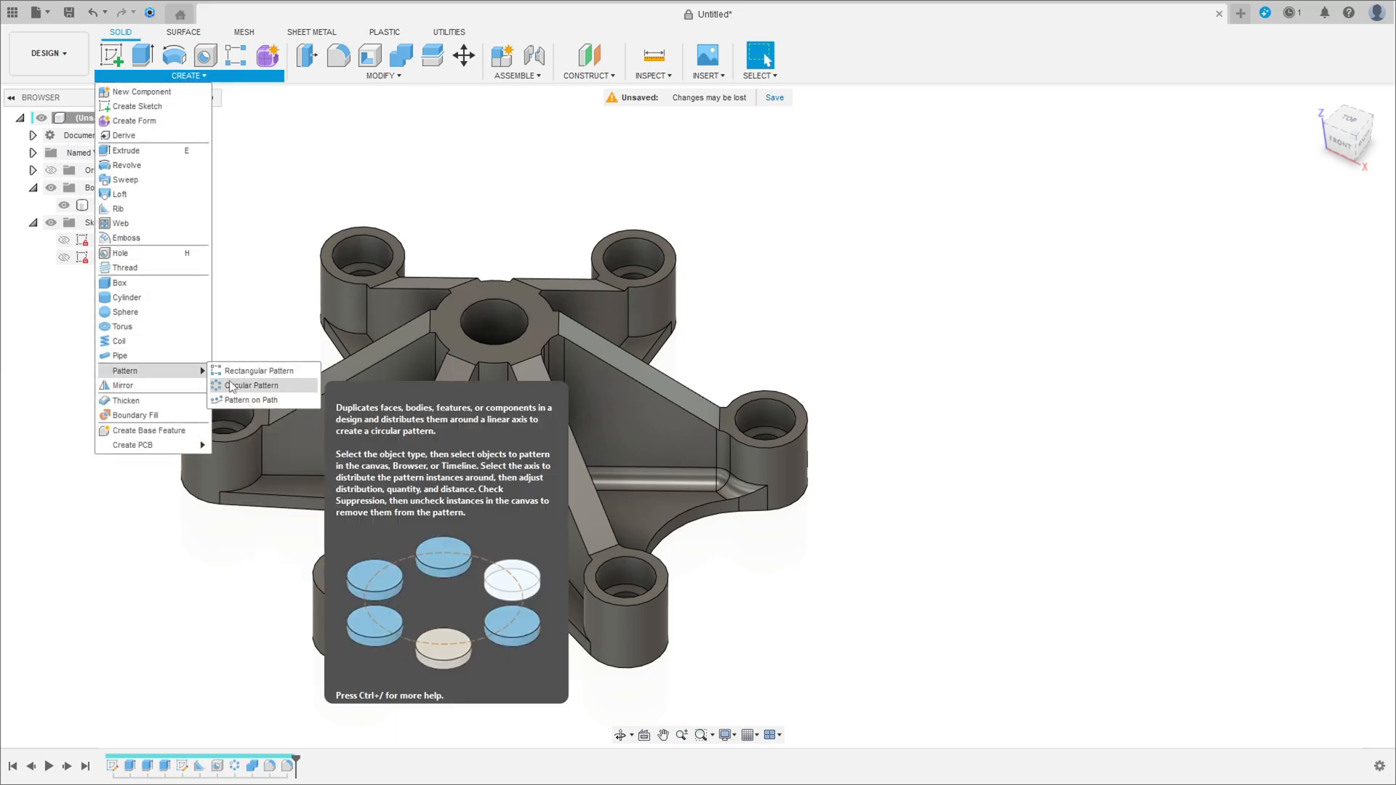
Circular-pattern the fillet faces 6 times around the hub hole axis so every gap is rounded.
click(251, 384)
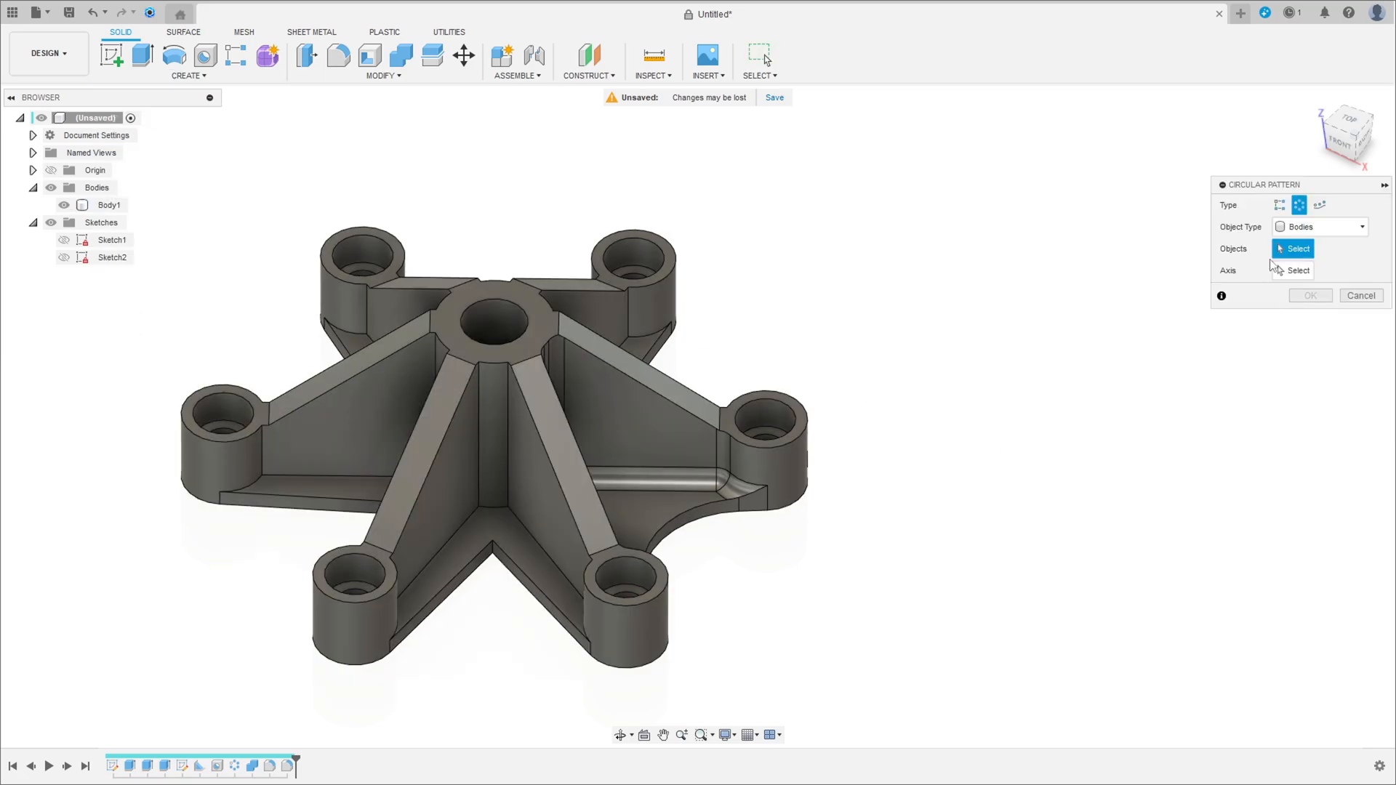
click(1359, 226)
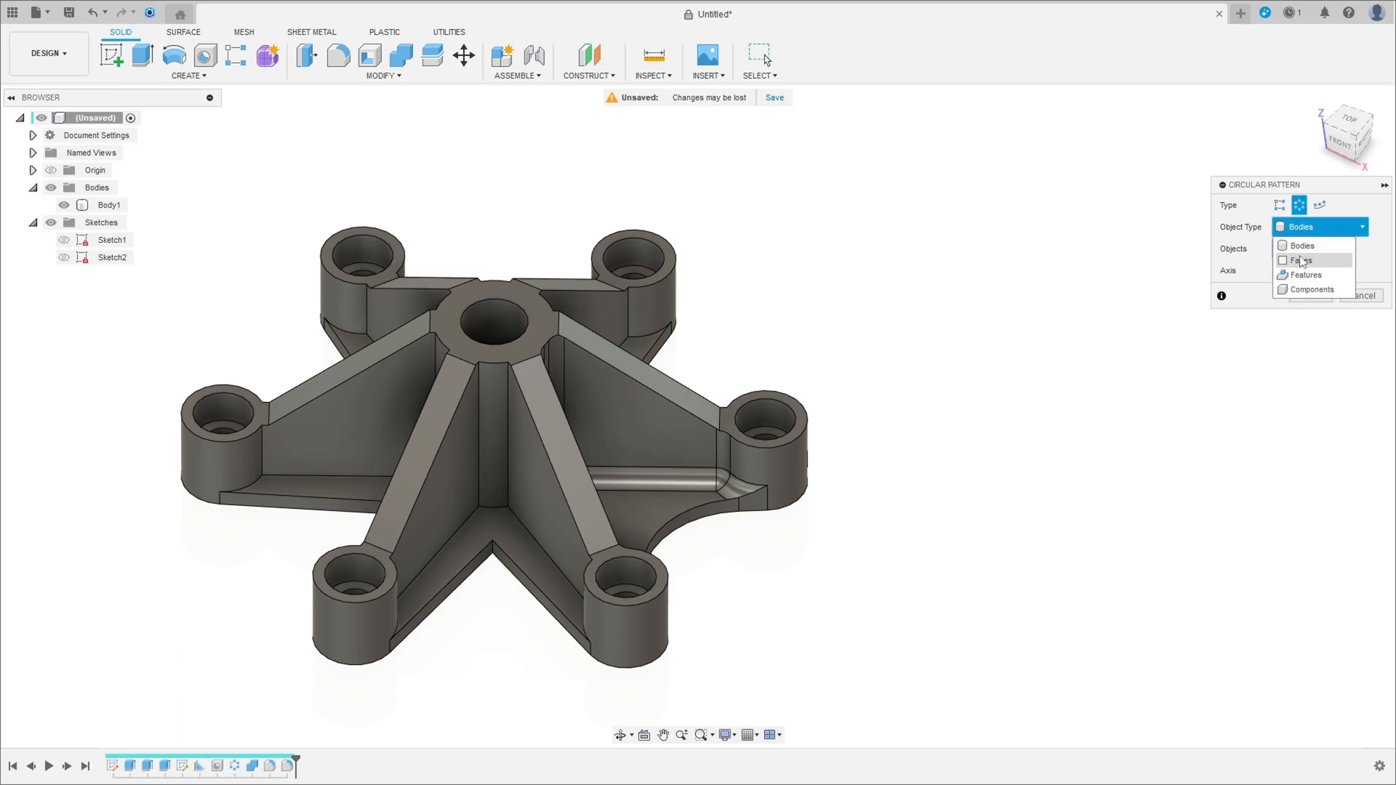
click(1302, 260)
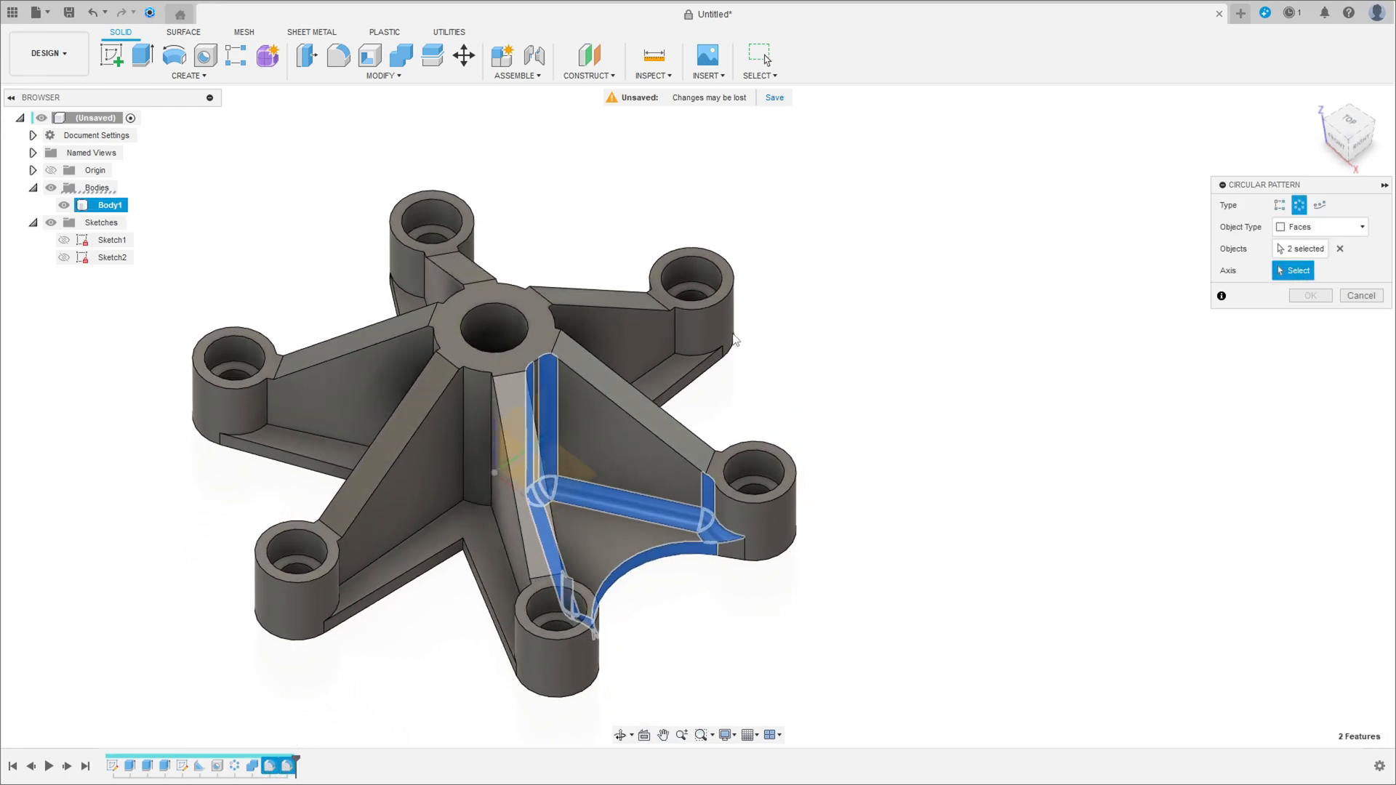
click(495, 330)
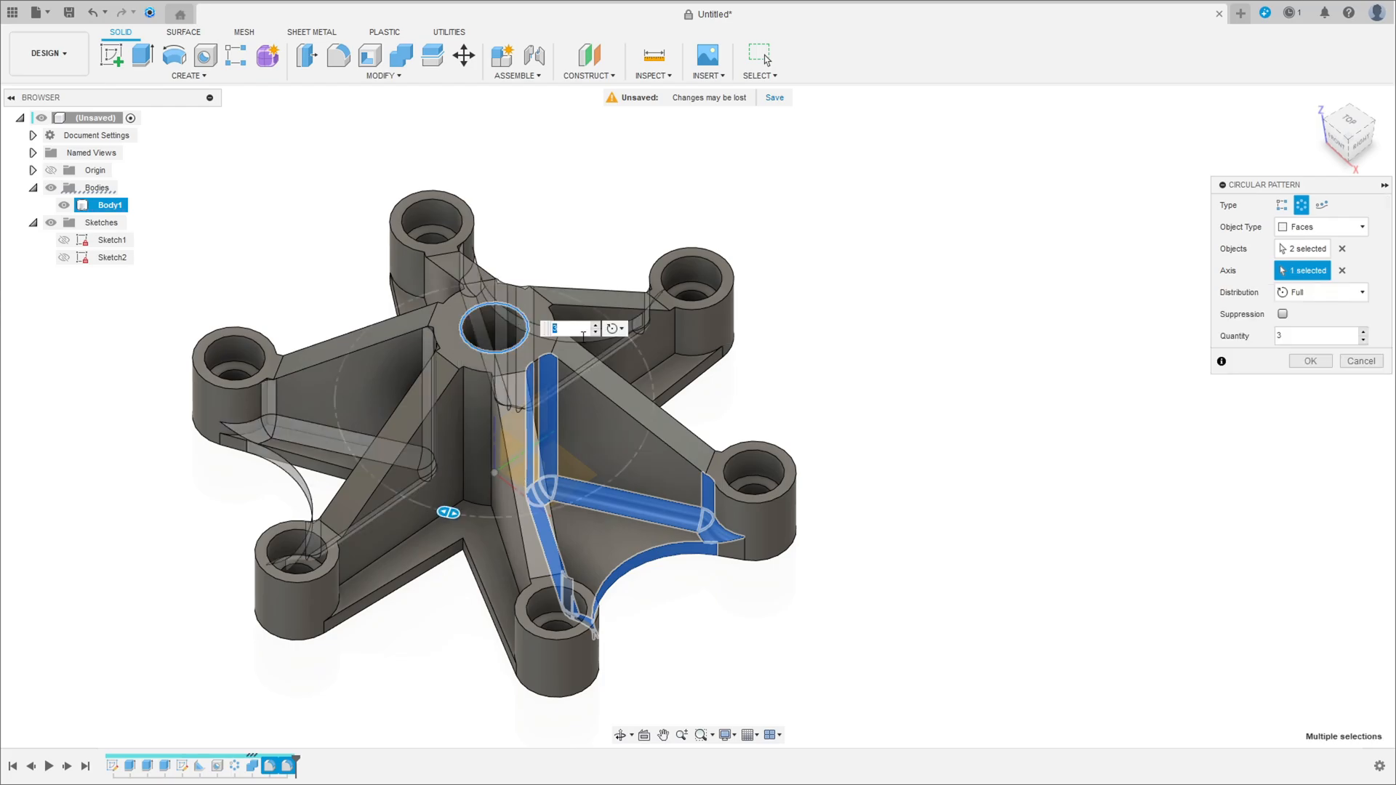
text(4)
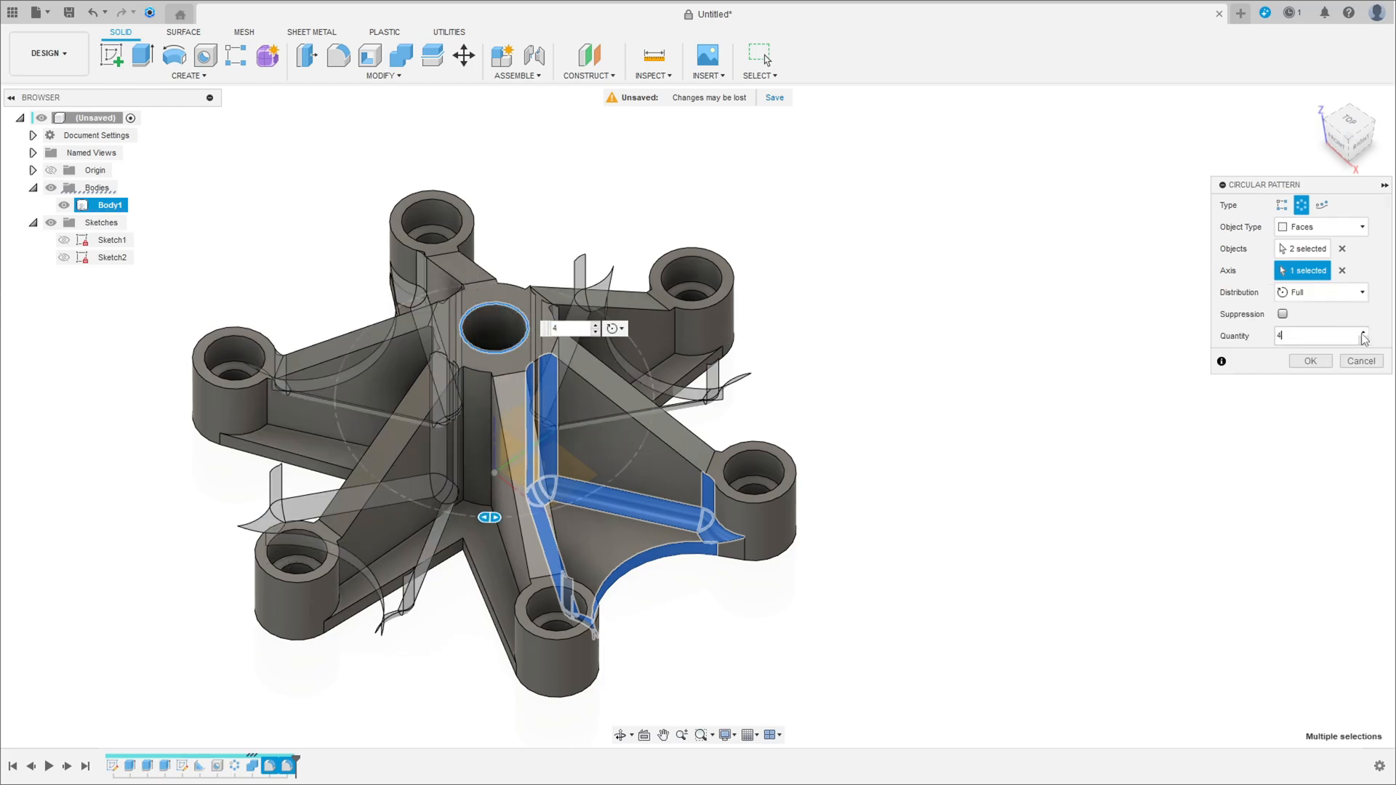
text(6)
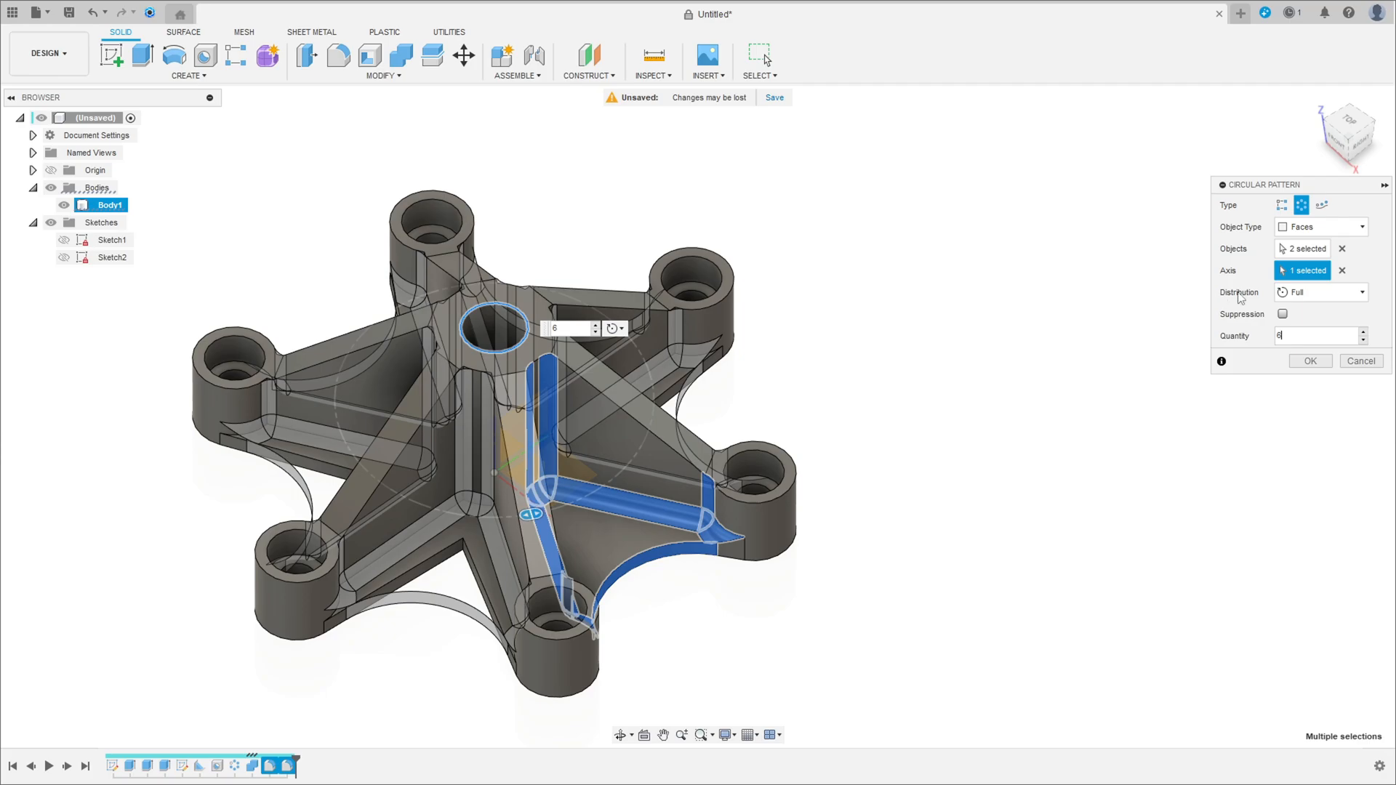
click(1309, 360)
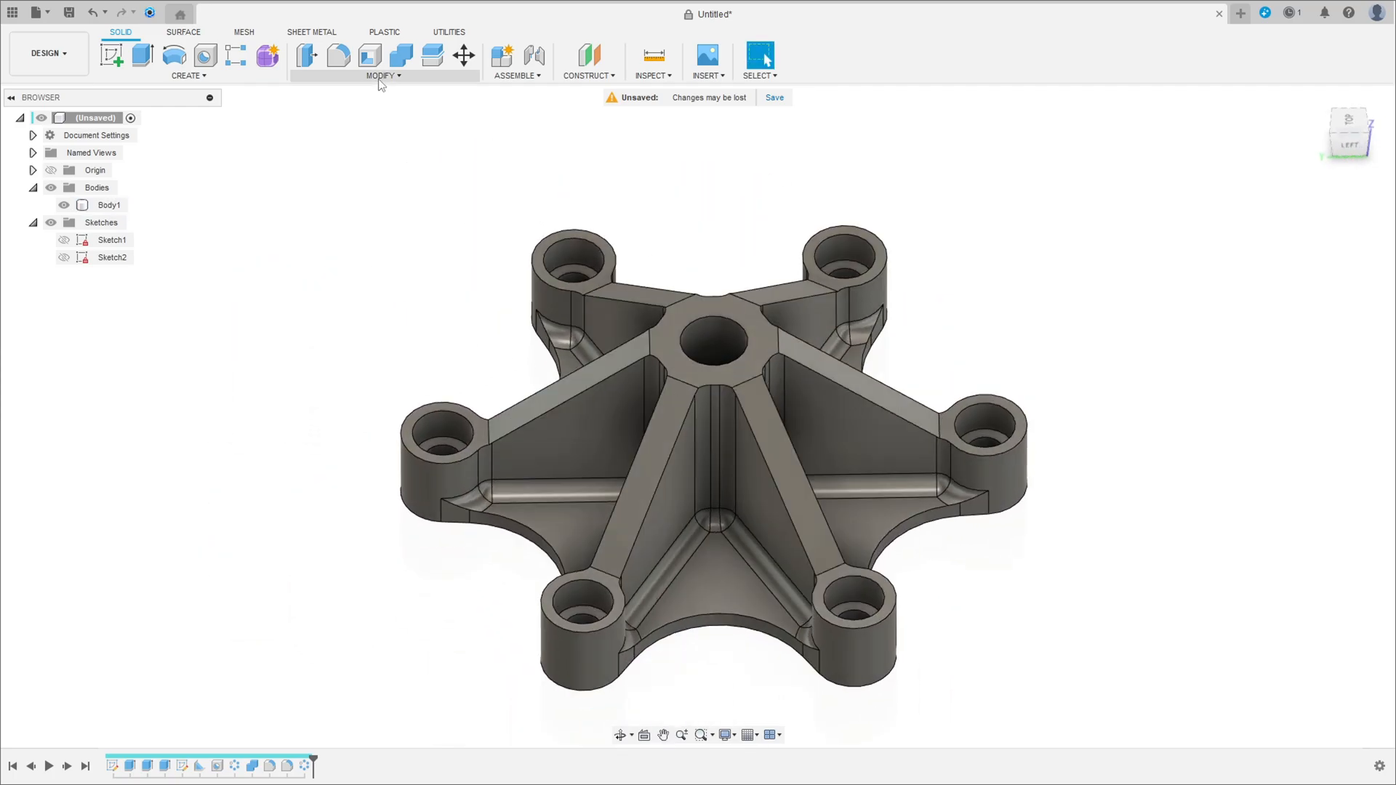
Chamfer the top edge of the central hub hole by 2 mm.
click(380, 75)
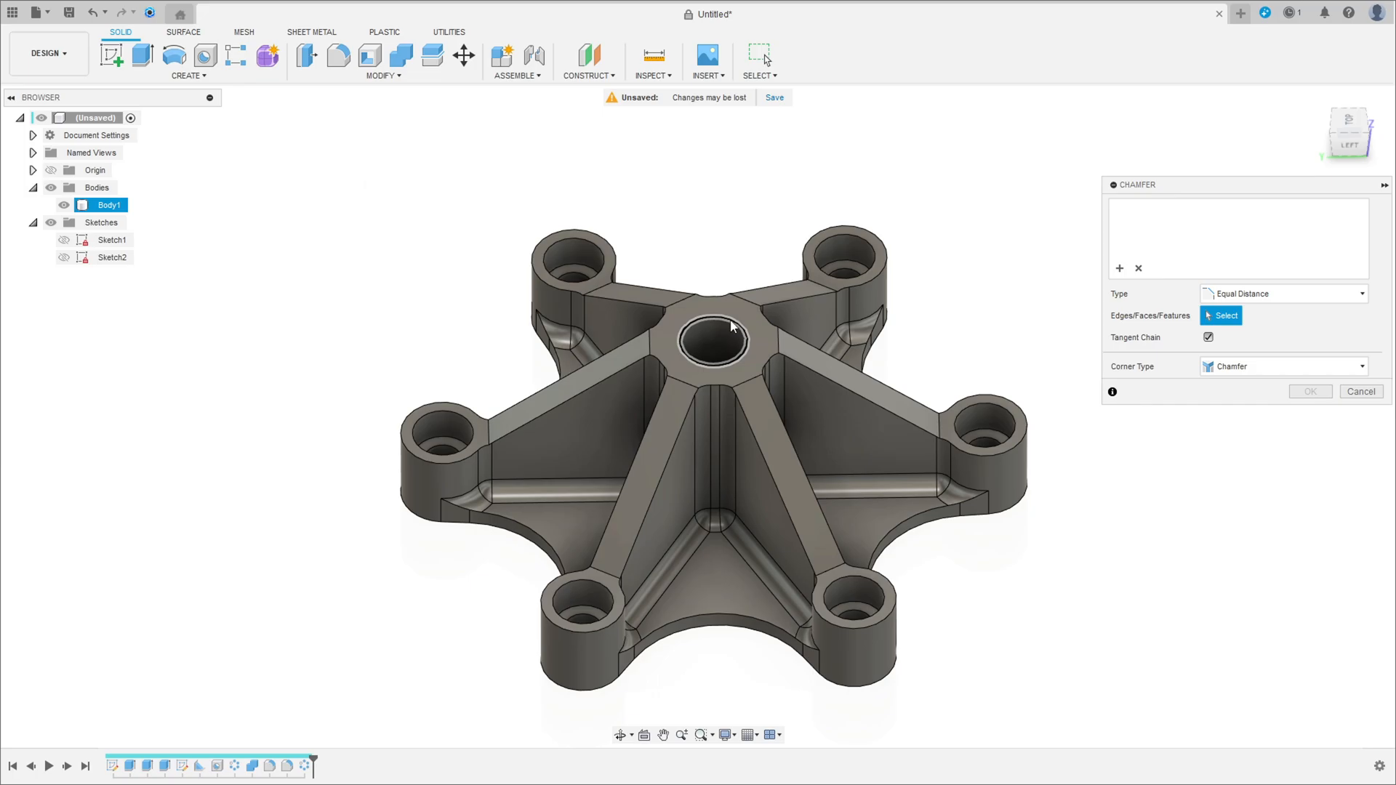
click(712, 339)
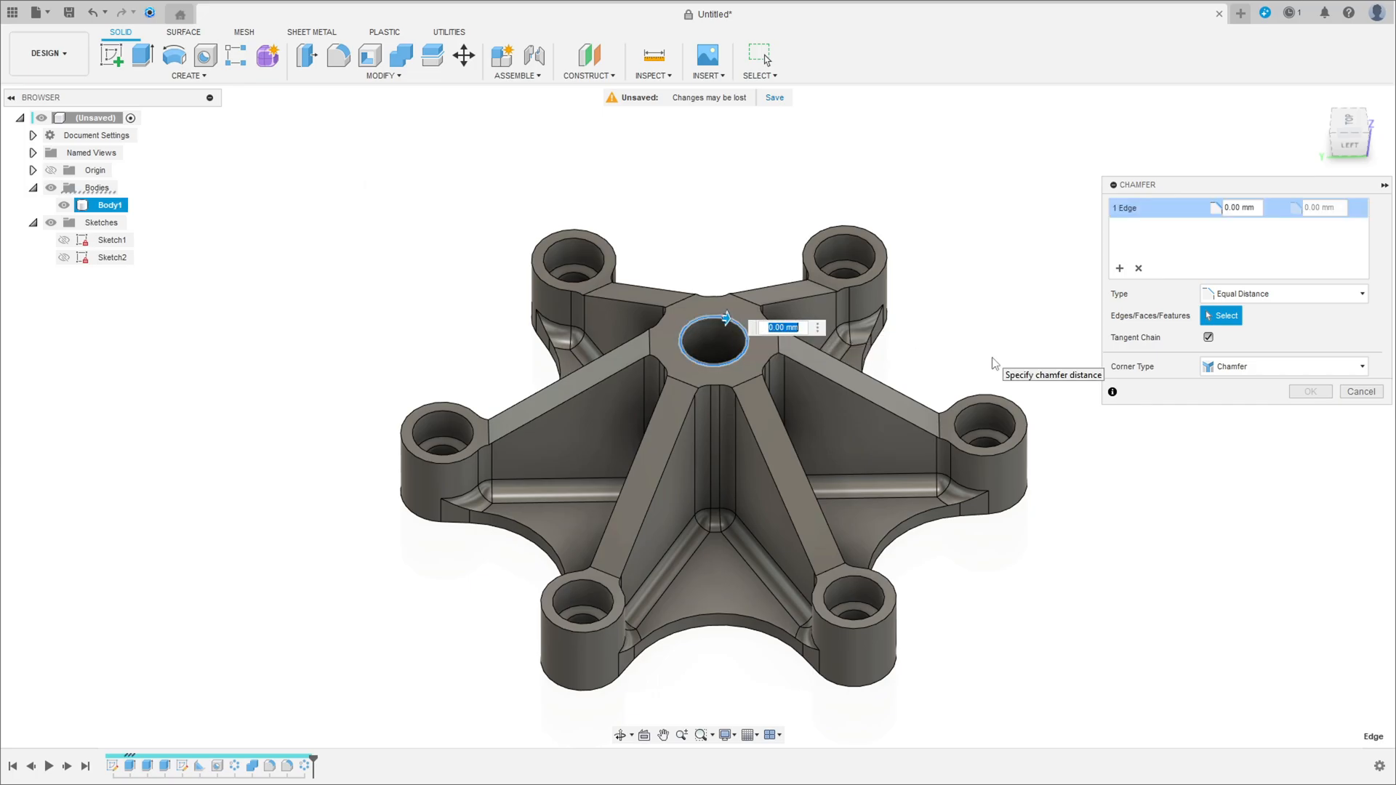
text(2)
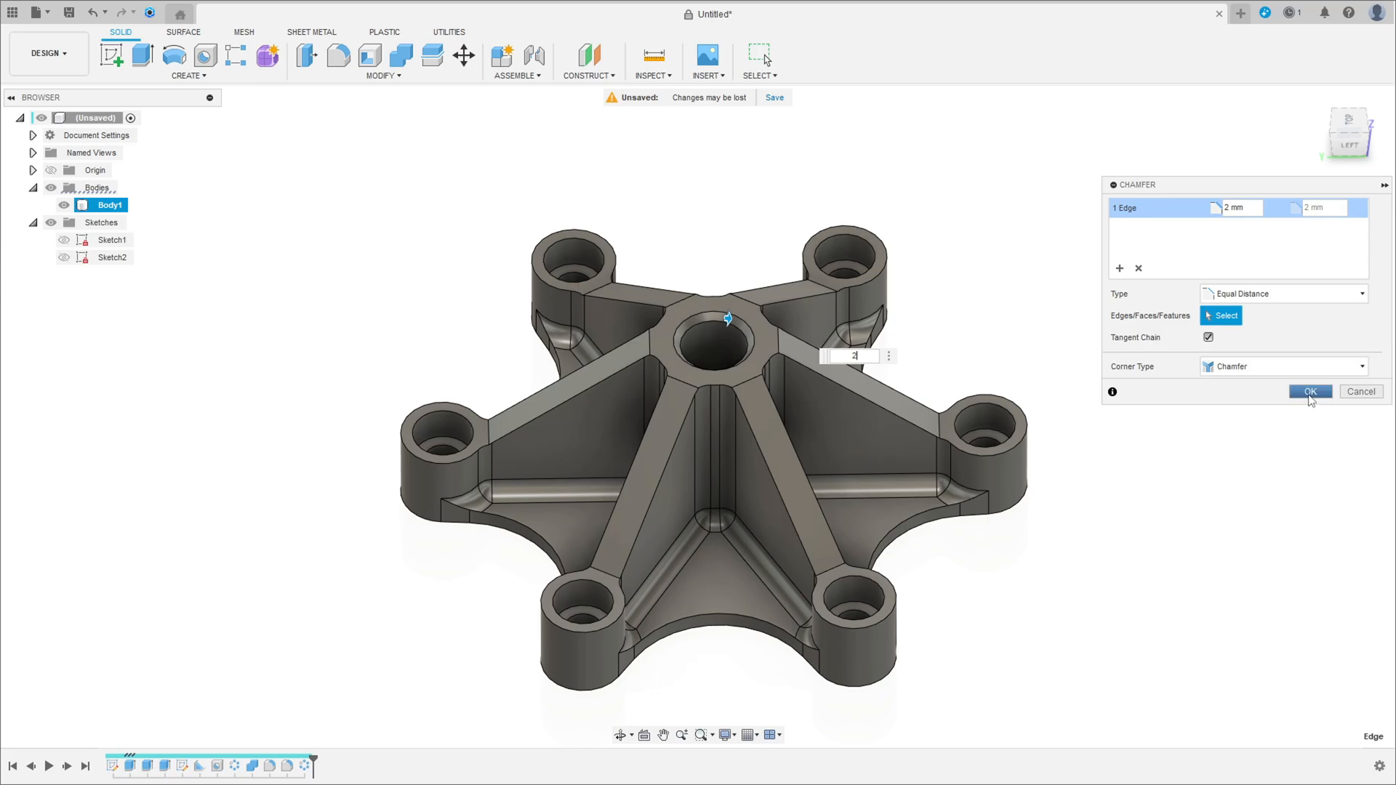
click(1309, 391)
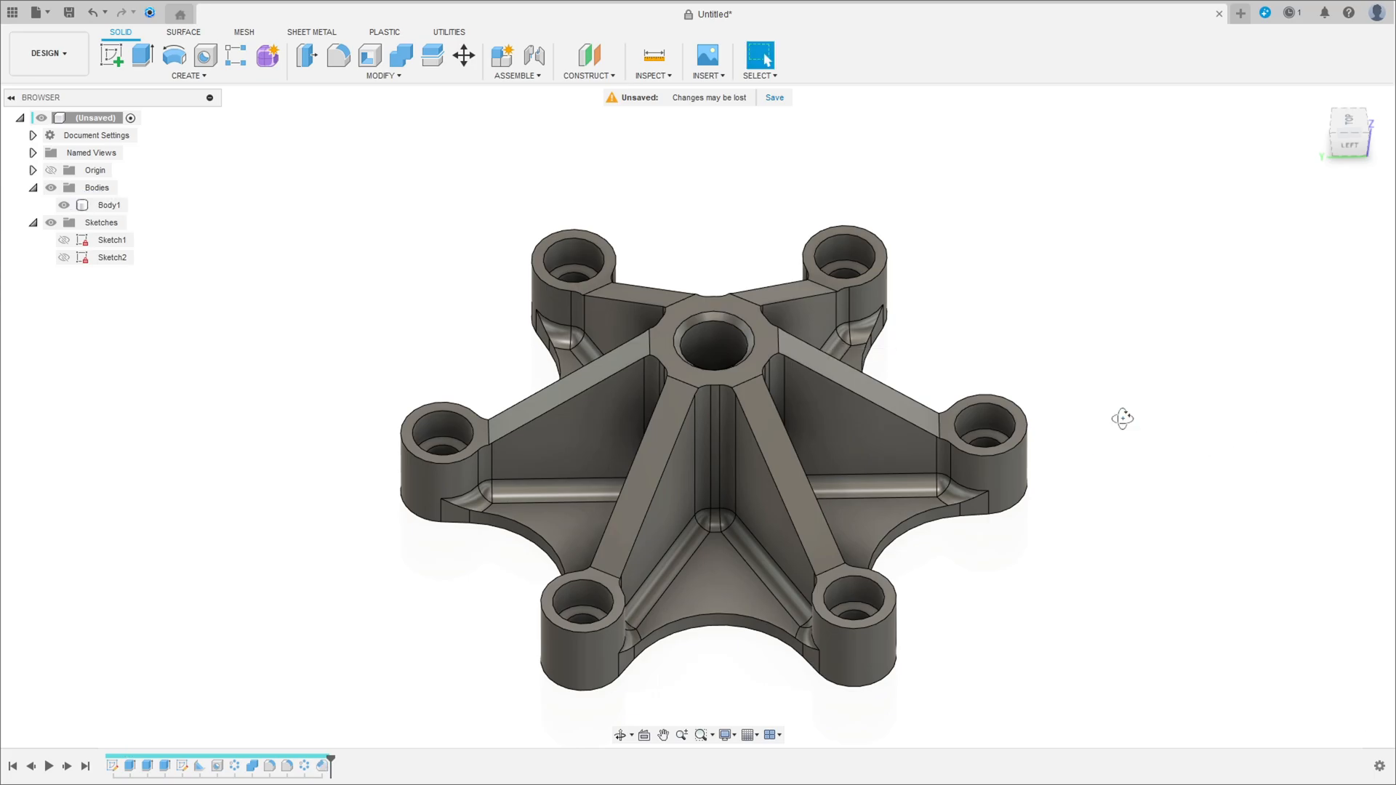